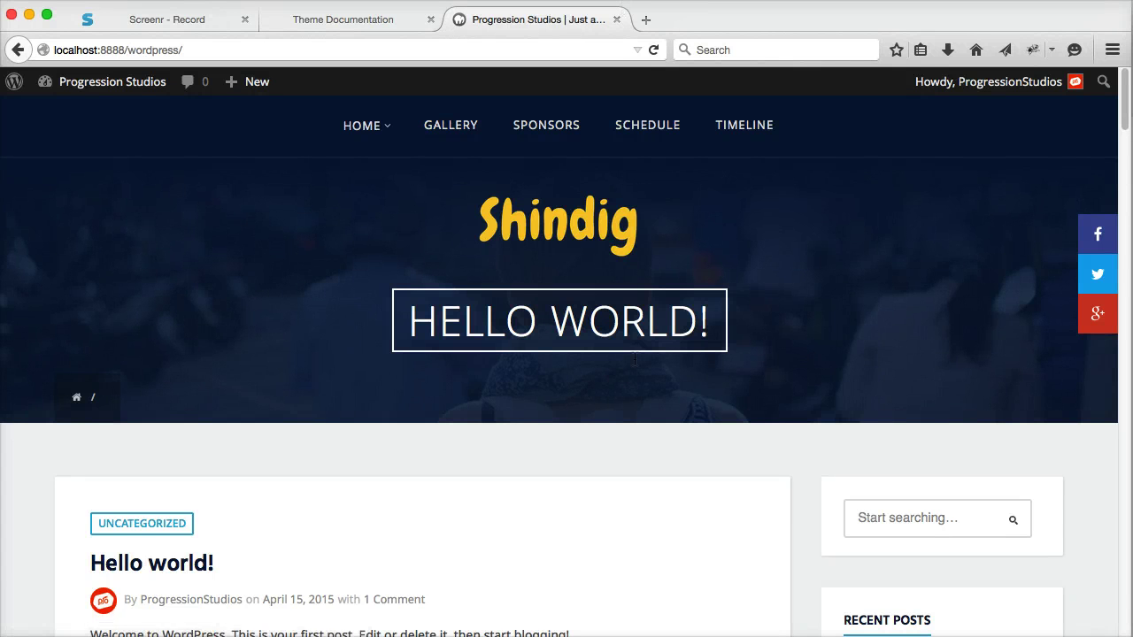
pyautogui.moveTo(267, 532)
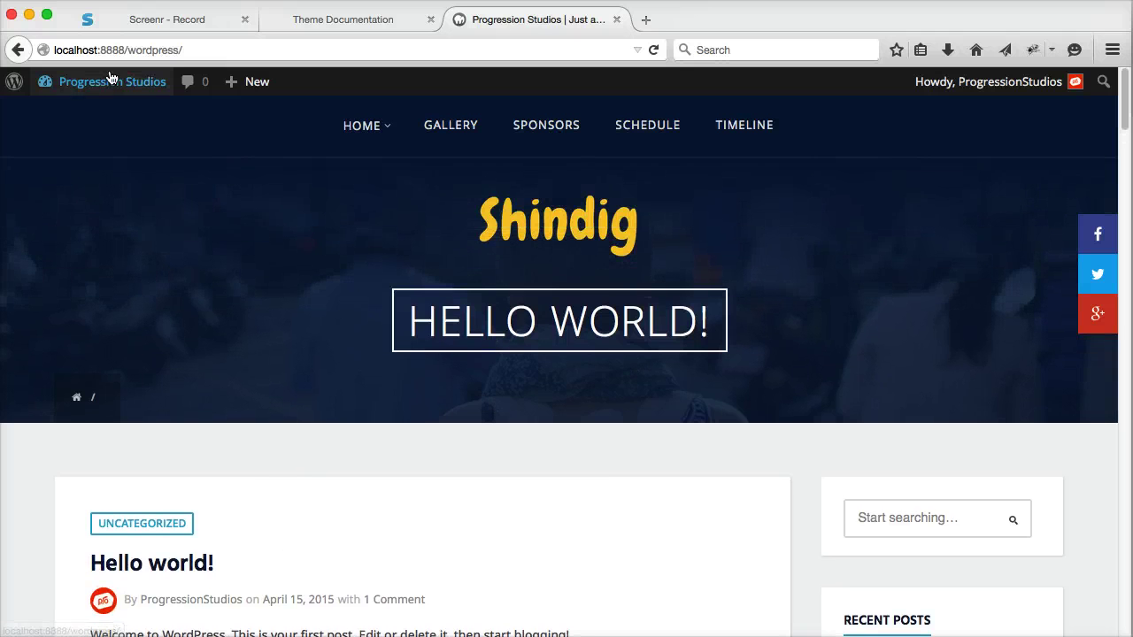
# Step: Go from the Shindig homepage to the WordPress Dashboard through the admin bar site menu
pyautogui.click(112, 81)
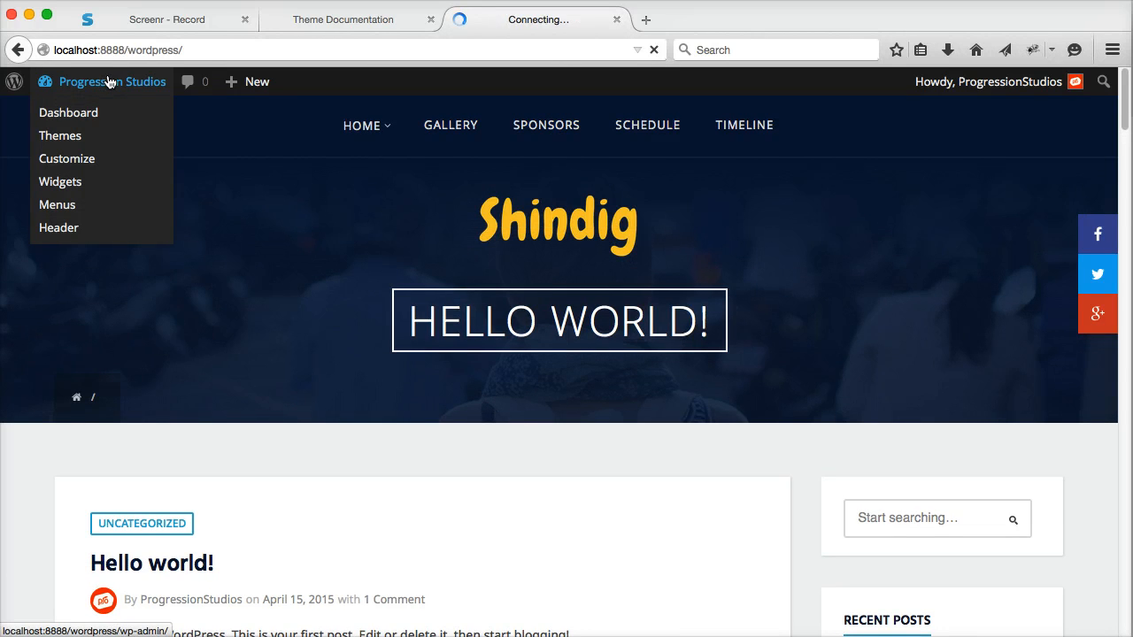
pyautogui.click(68, 113)
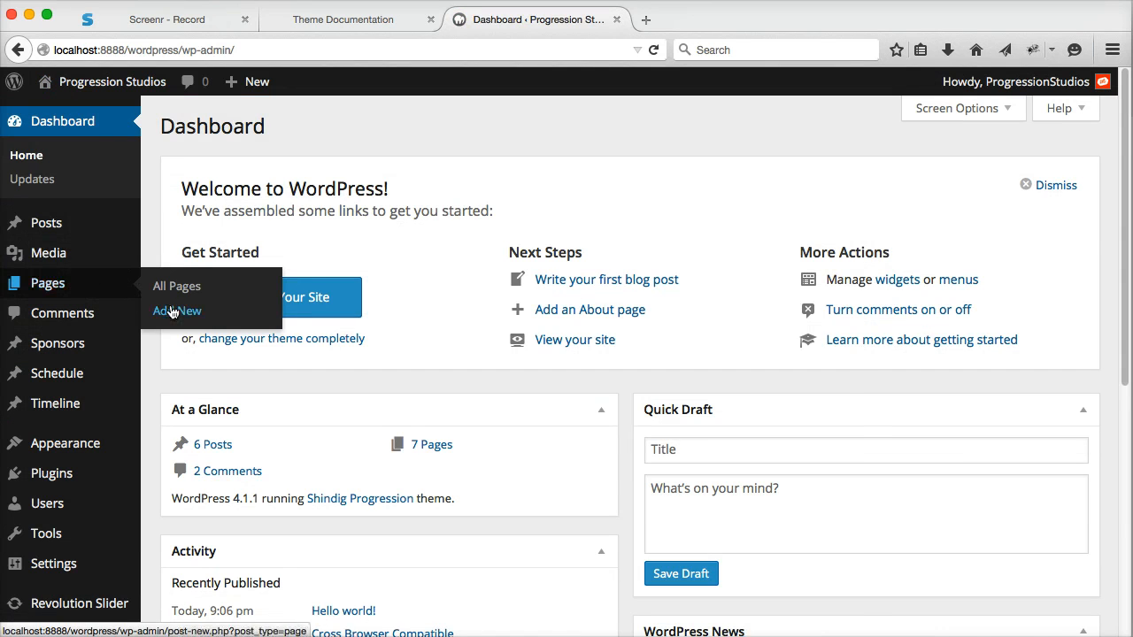
# Step: Create a page titled 'Home' with the Home Page template and publish it
pyautogui.click(177, 310)
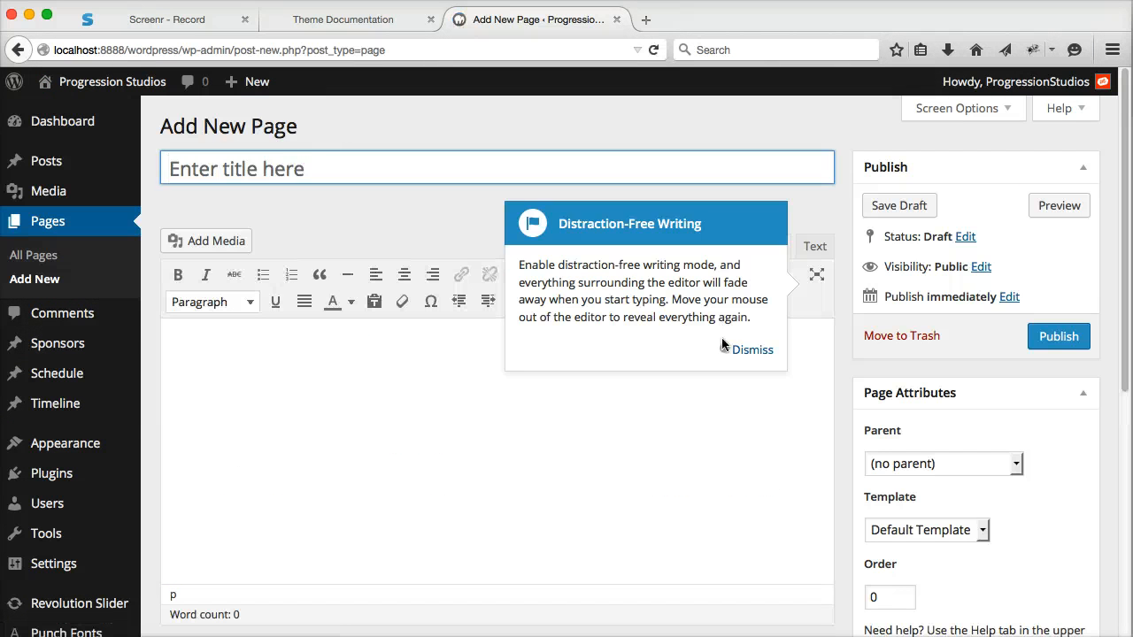
pyautogui.write('Home')
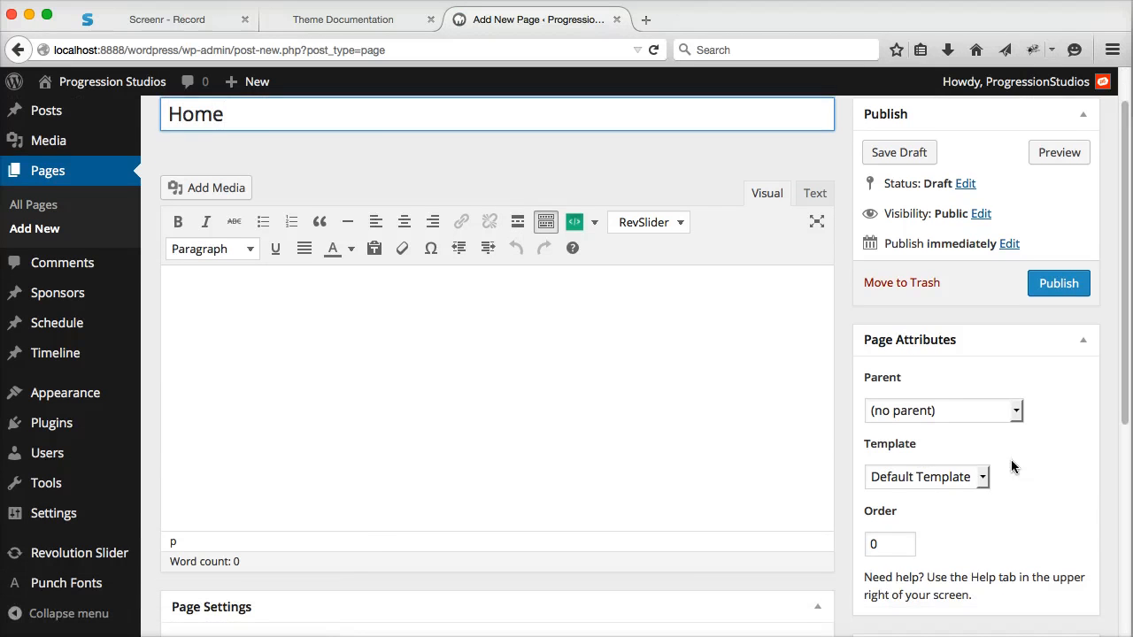
pyautogui.click(927, 477)
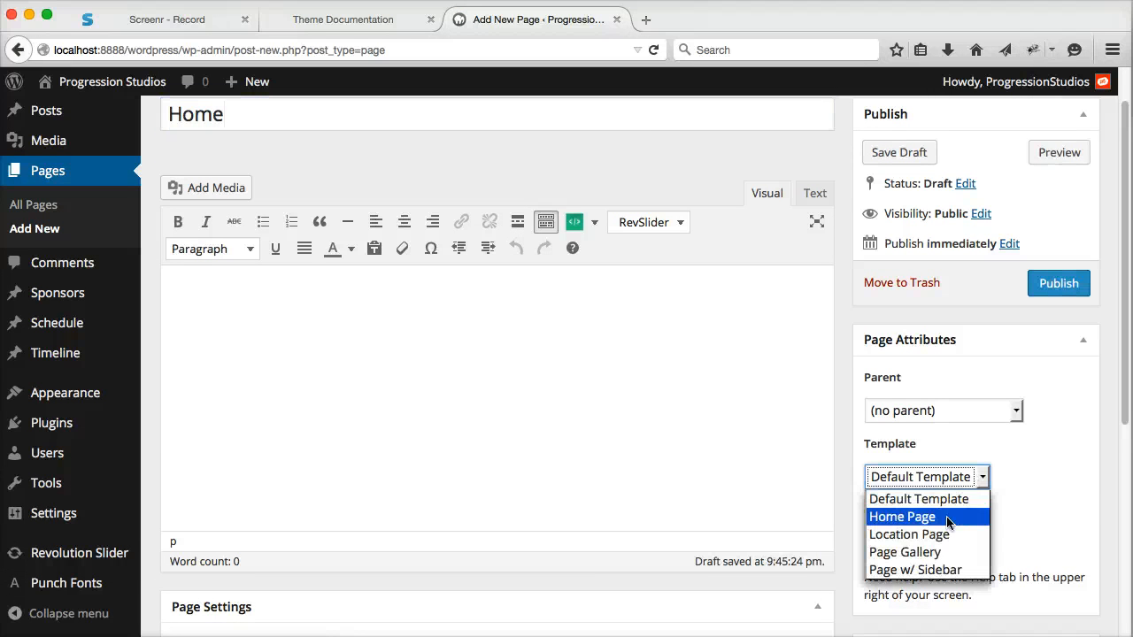
pyautogui.click(902, 516)
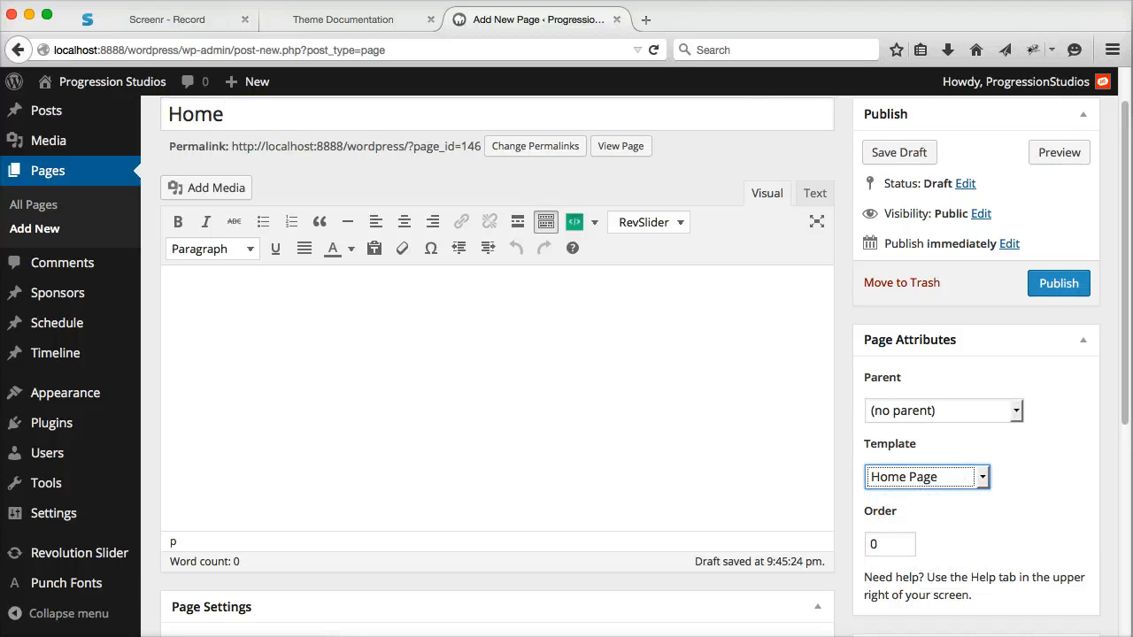
pyautogui.click(1058, 283)
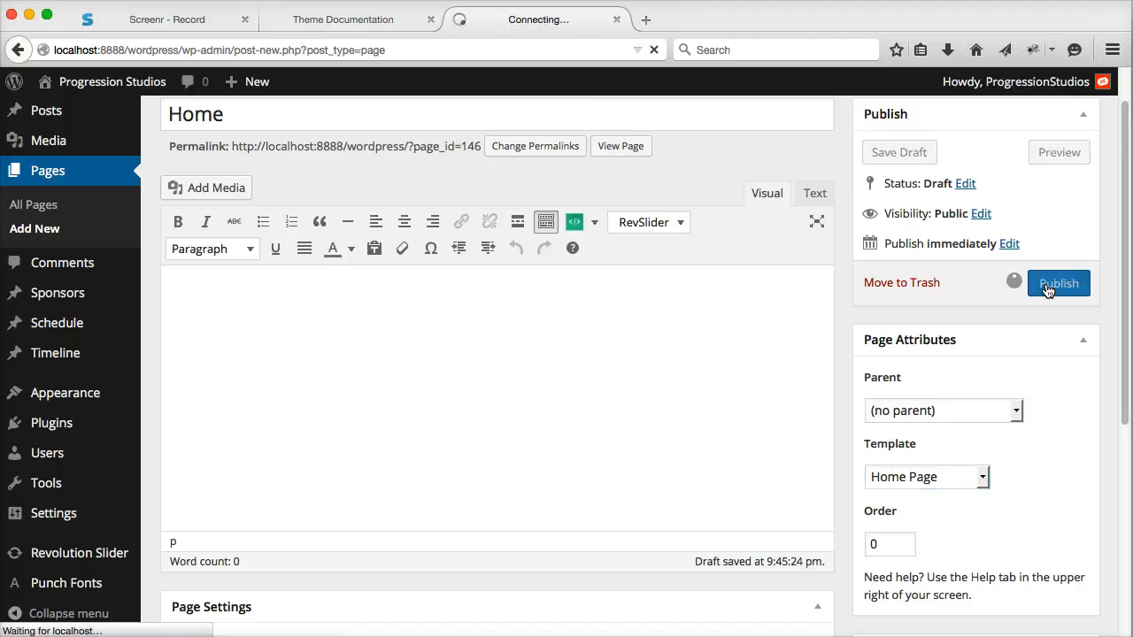
pyautogui.click(1058, 283)
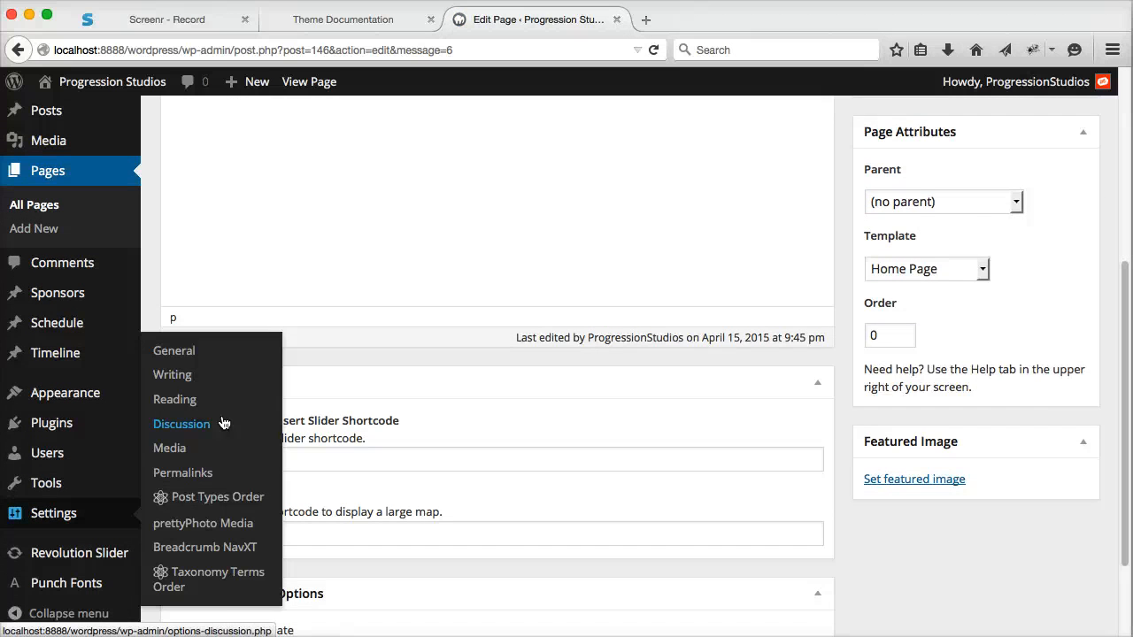
# Step: In Reading settings, set a static front page showing Home and save changes
pyautogui.click(174, 399)
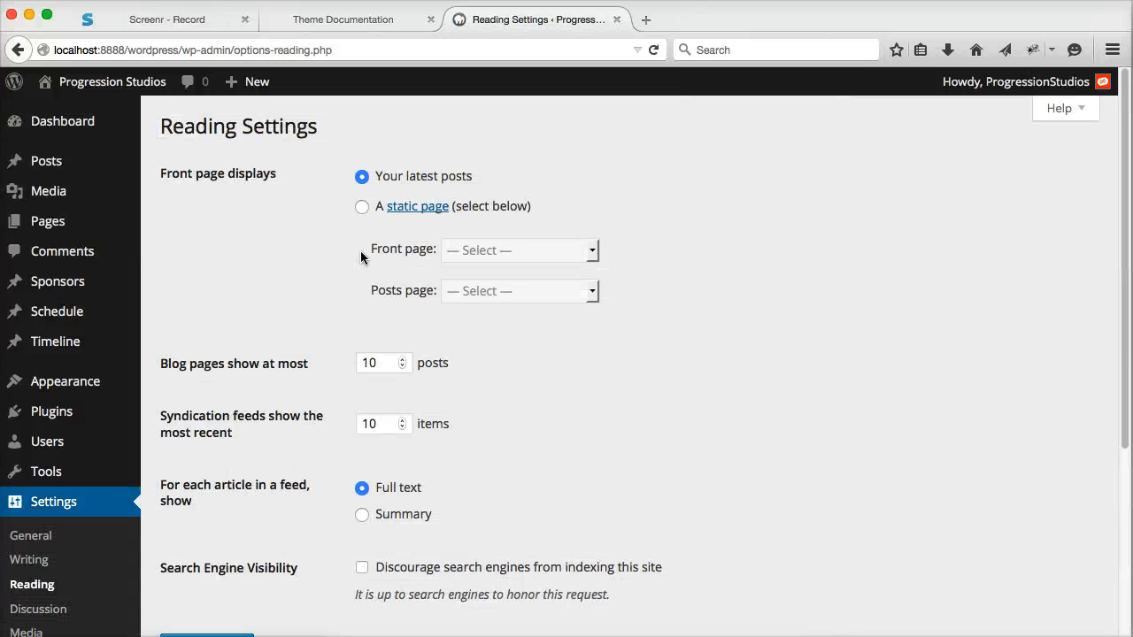
pyautogui.scroll(-3)
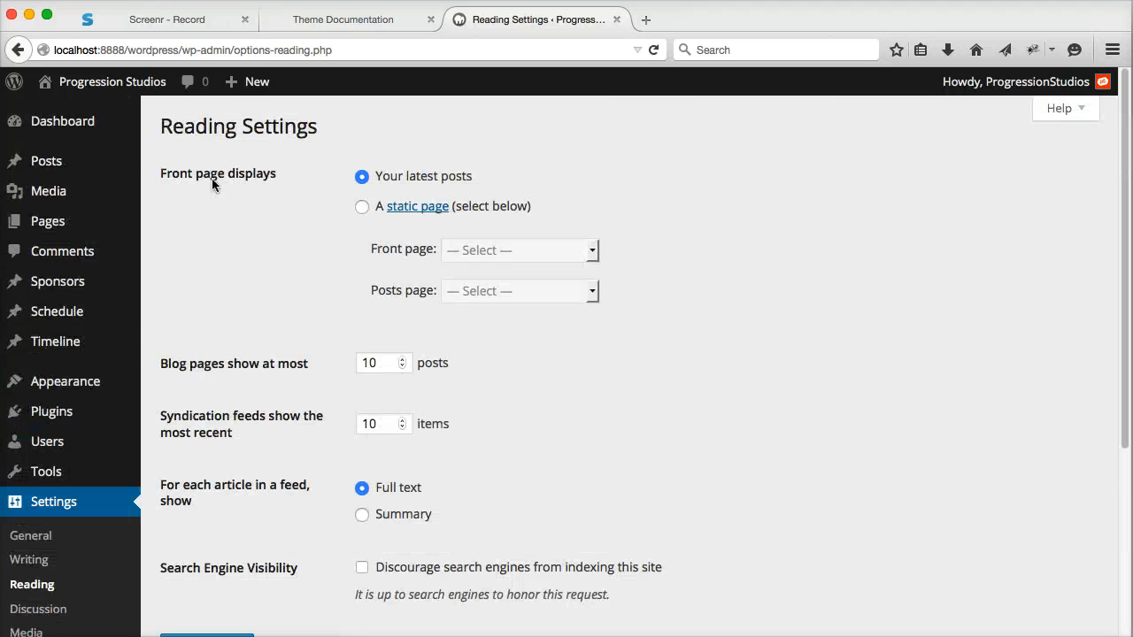
pyautogui.click(362, 206)
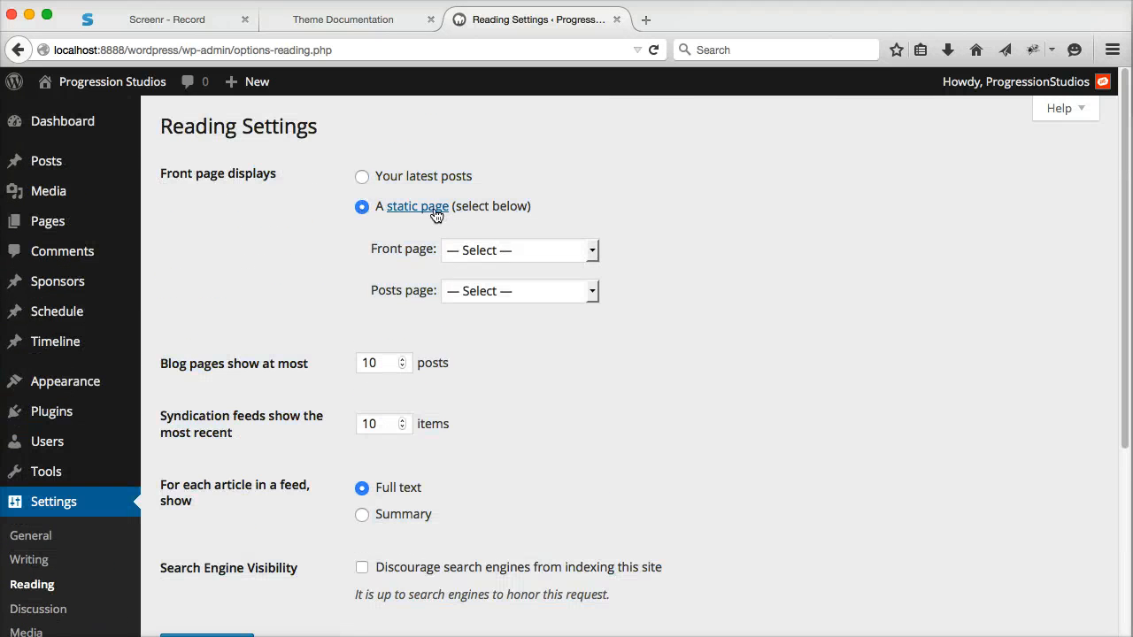
pyautogui.click(519, 249)
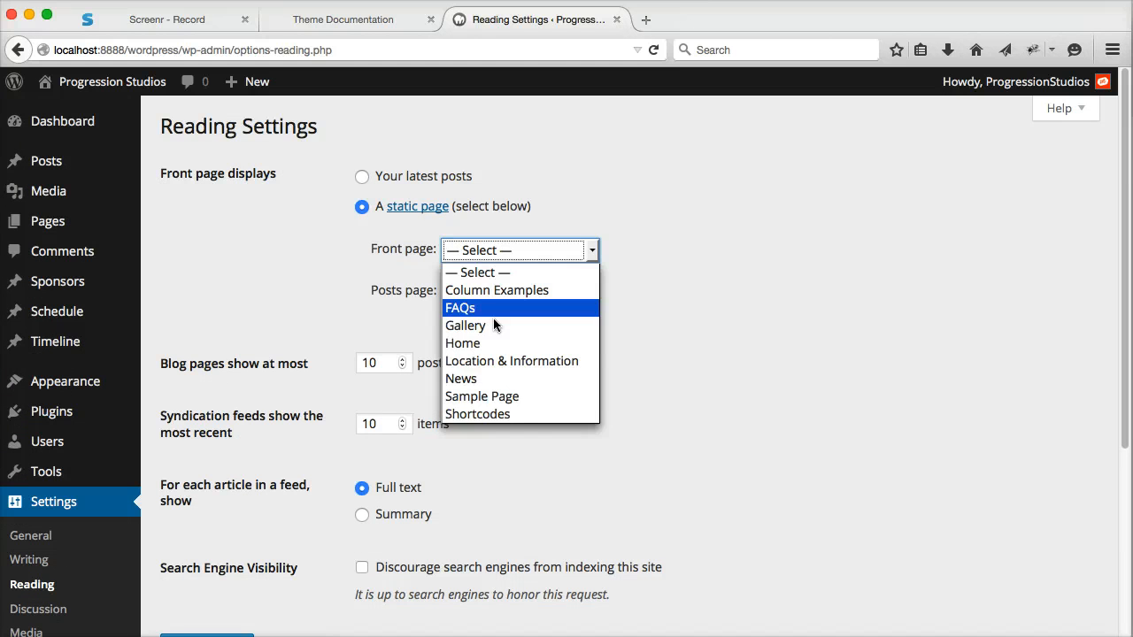
pyautogui.click(463, 343)
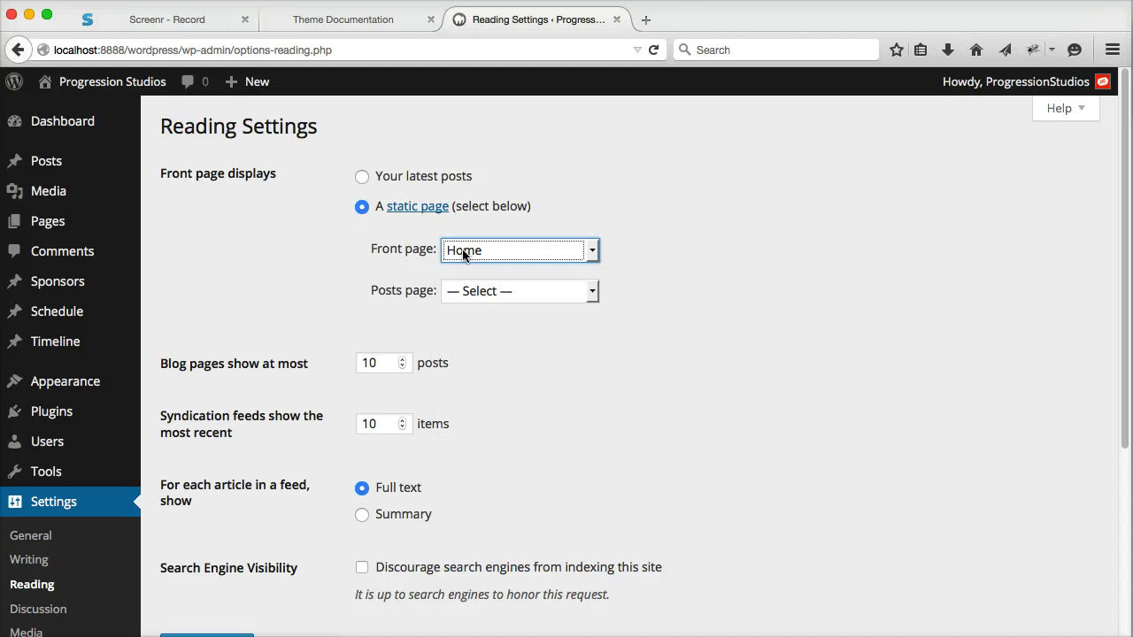
pyautogui.scroll(-3)
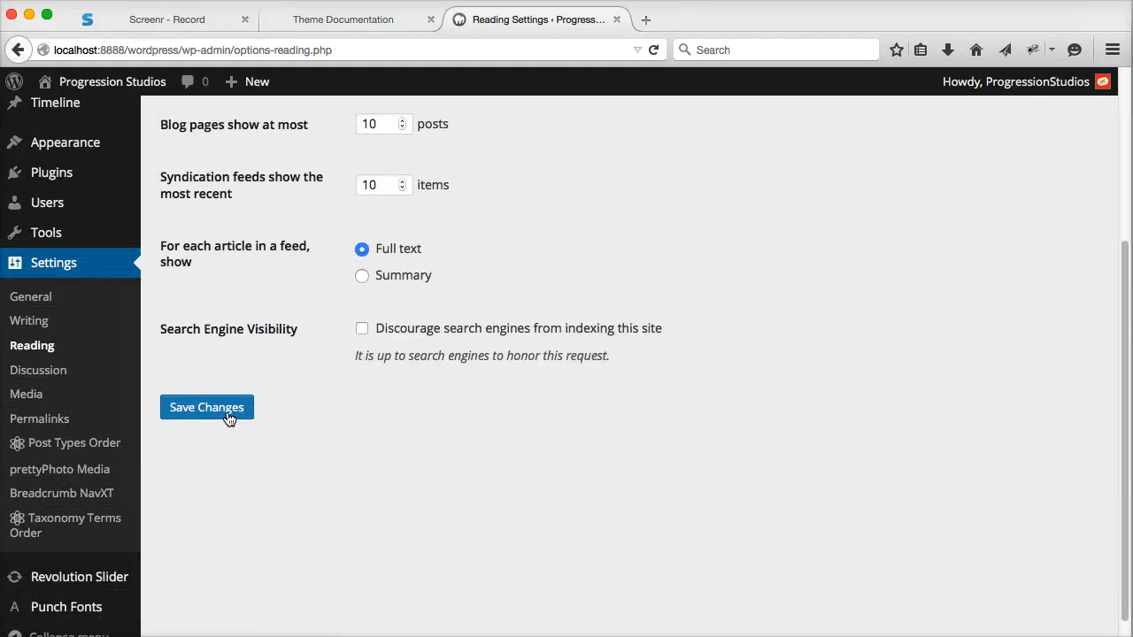
pyautogui.click(206, 408)
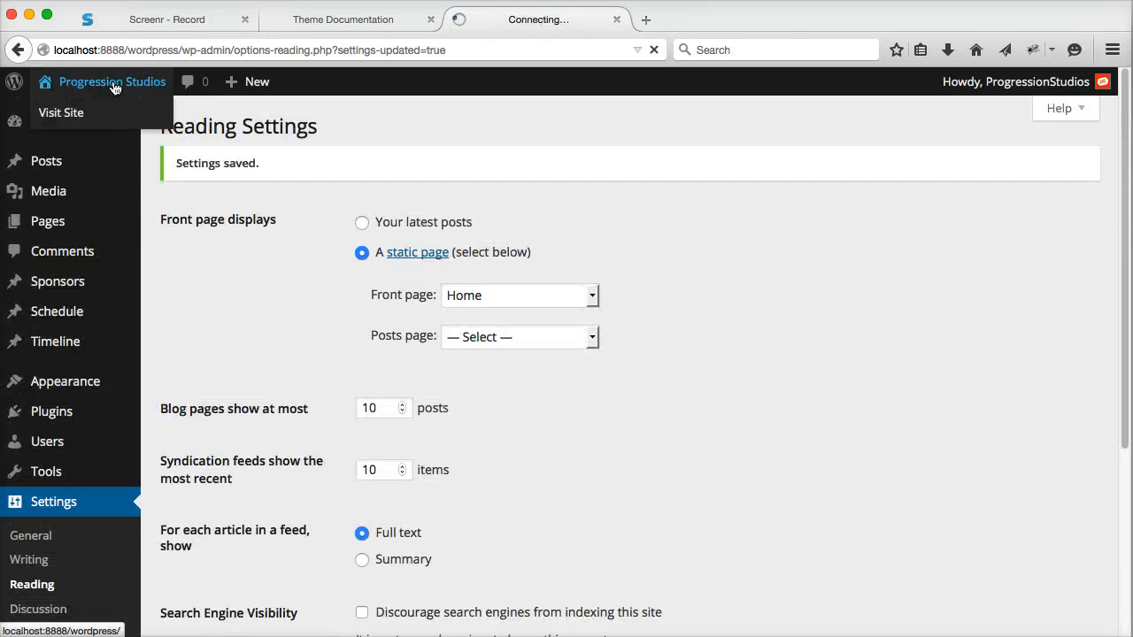
# Step: Visit the live site and scroll through the new Home homepage
pyautogui.click(61, 112)
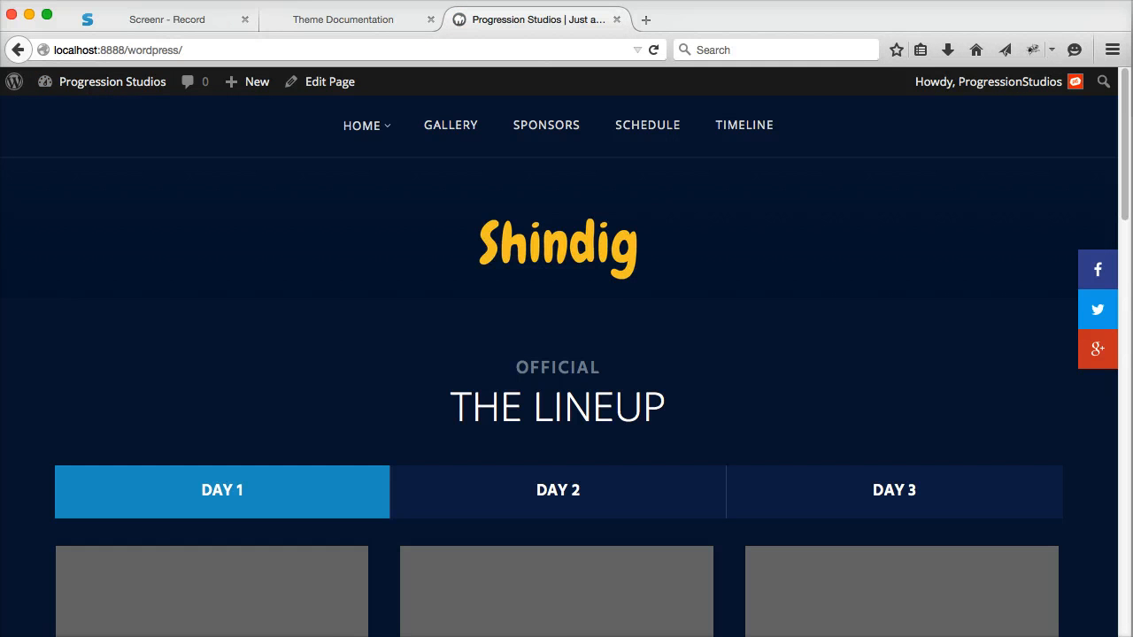
pyautogui.scroll(-3)
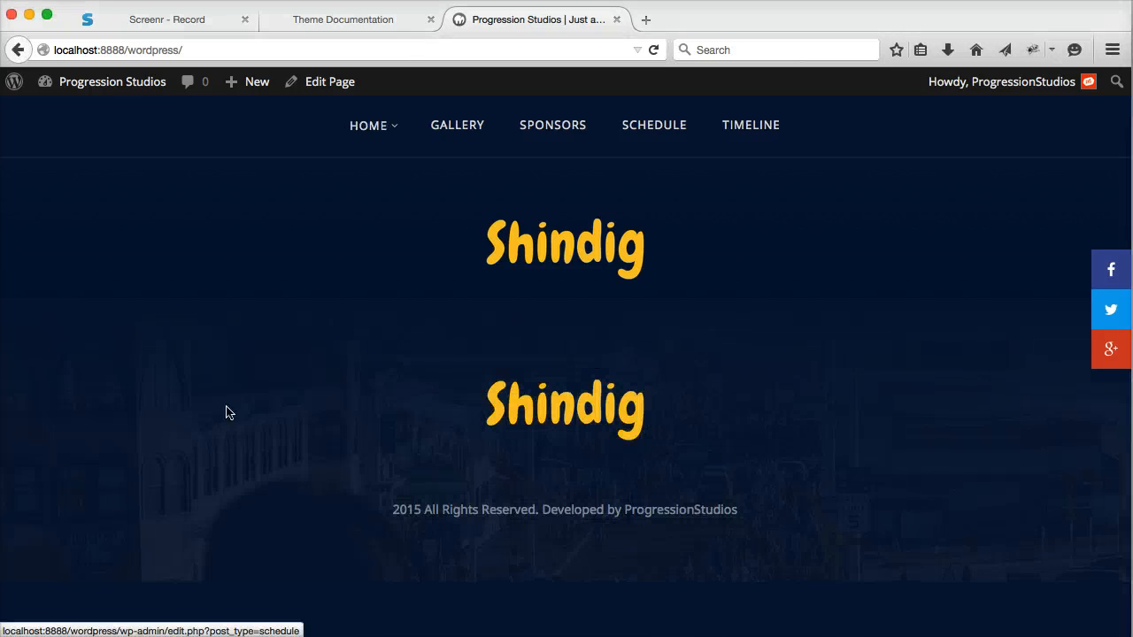
pyautogui.moveTo(616, 254)
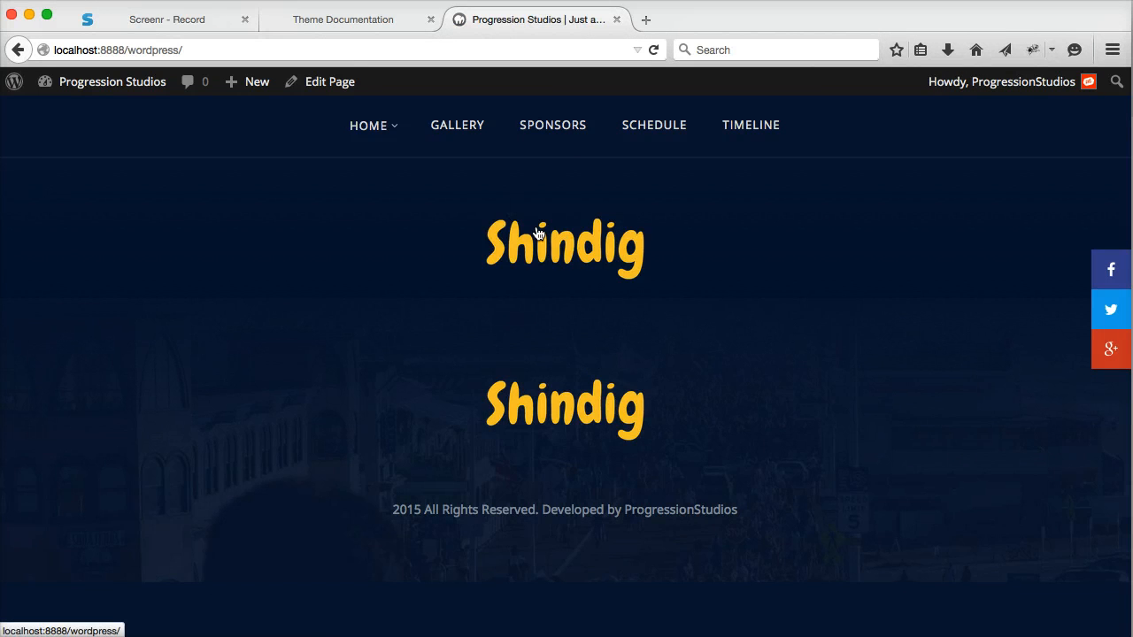
pyautogui.moveTo(540, 233)
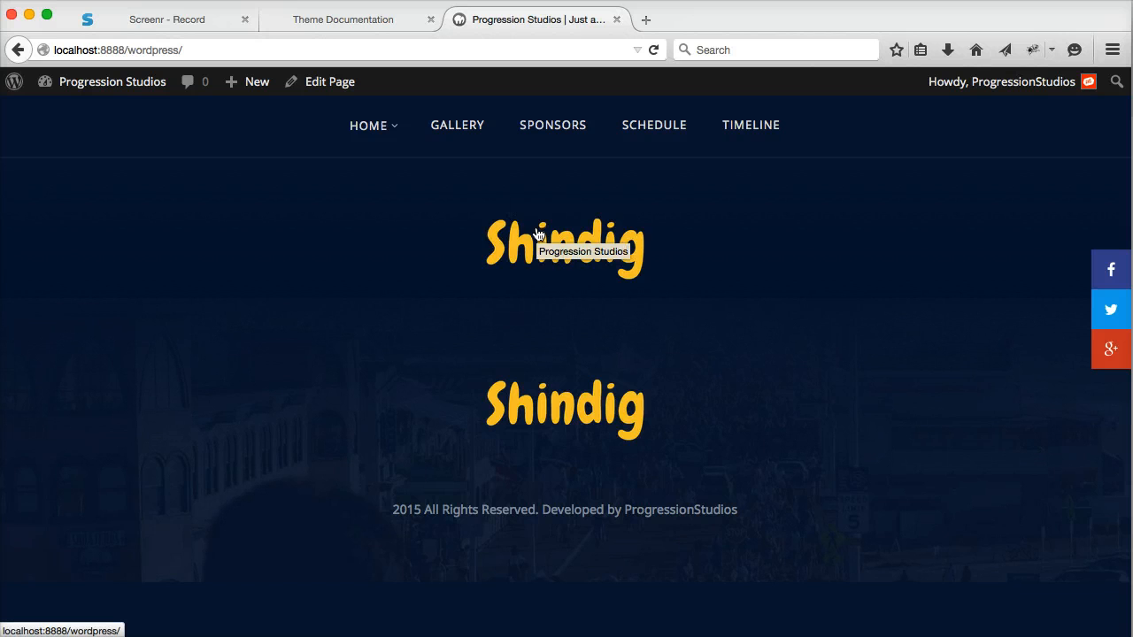
pyautogui.moveTo(454, 212)
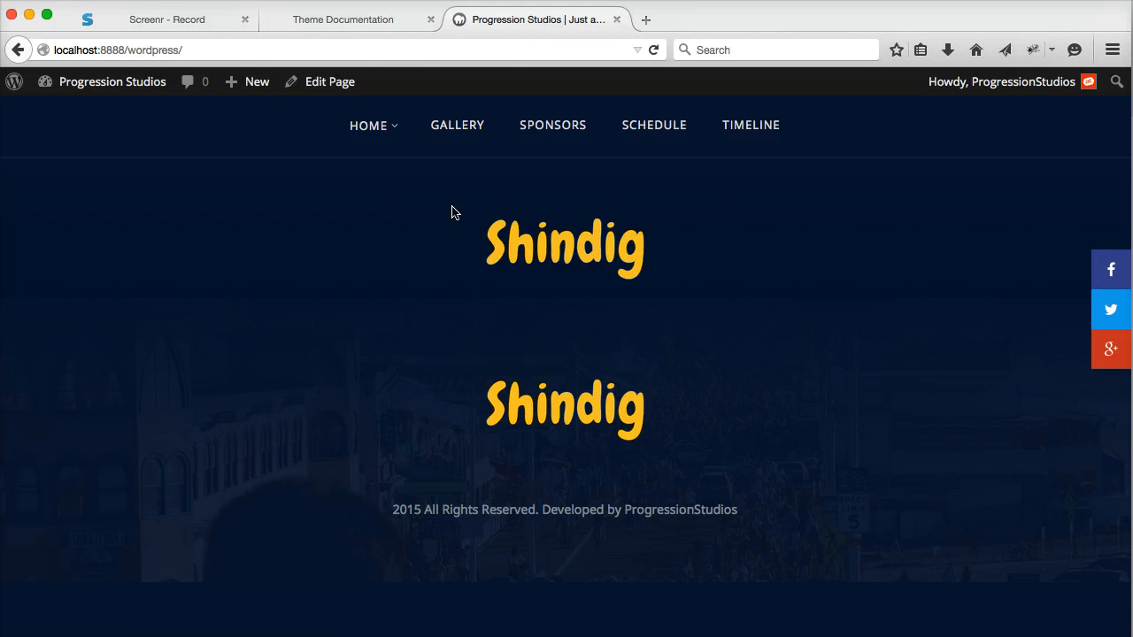
pyautogui.moveTo(297, 469)
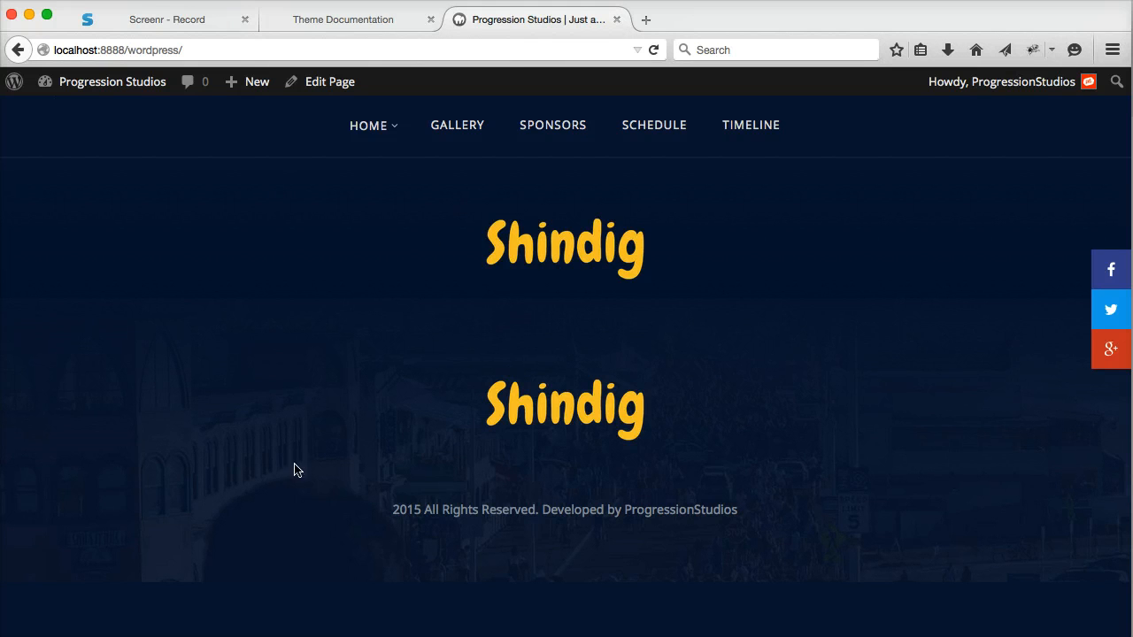
pyautogui.moveTo(835, 383)
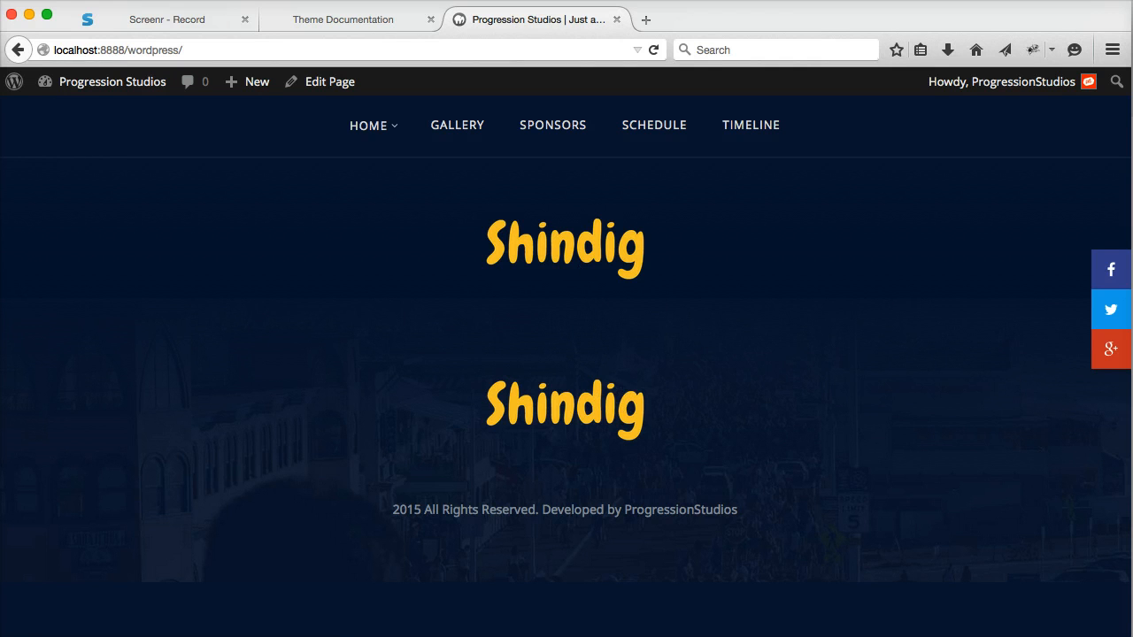
# Step: Add placeholder text 'Add-in some content…' to the Home page, update it, and view it live
pyautogui.click(329, 82)
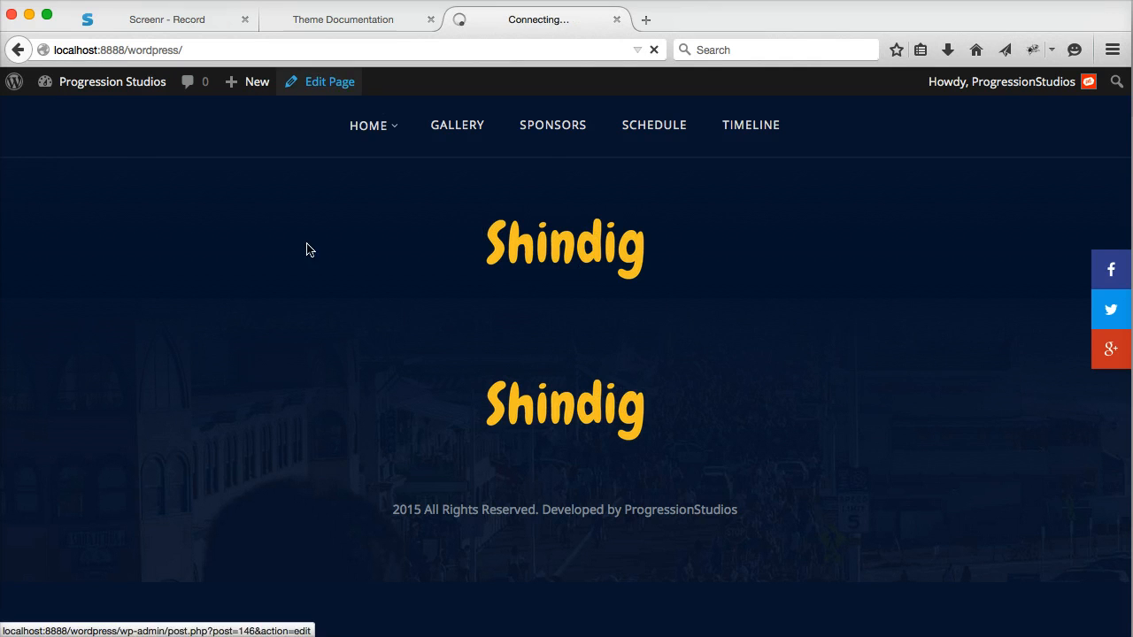
pyautogui.click(328, 82)
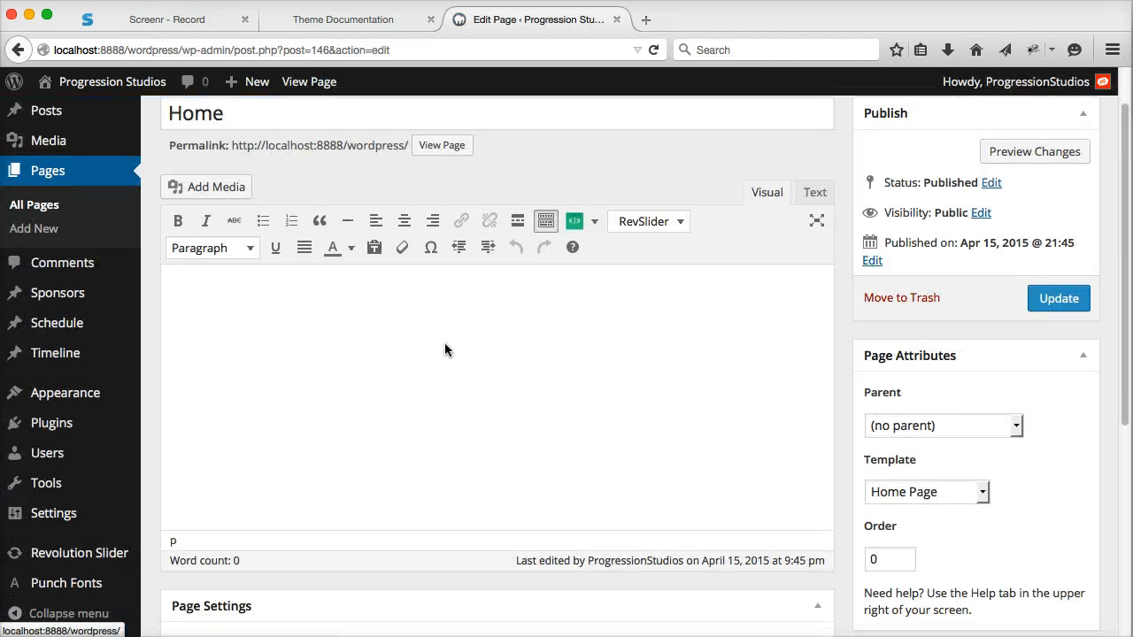
pyautogui.write('Add-in some content...')
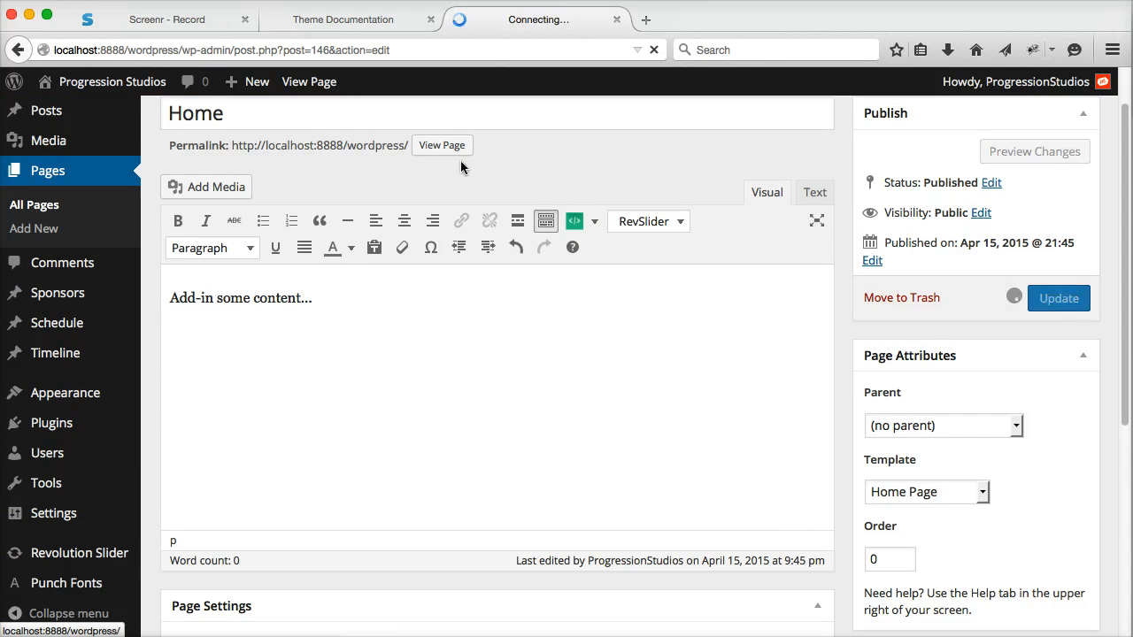
pyautogui.click(1058, 298)
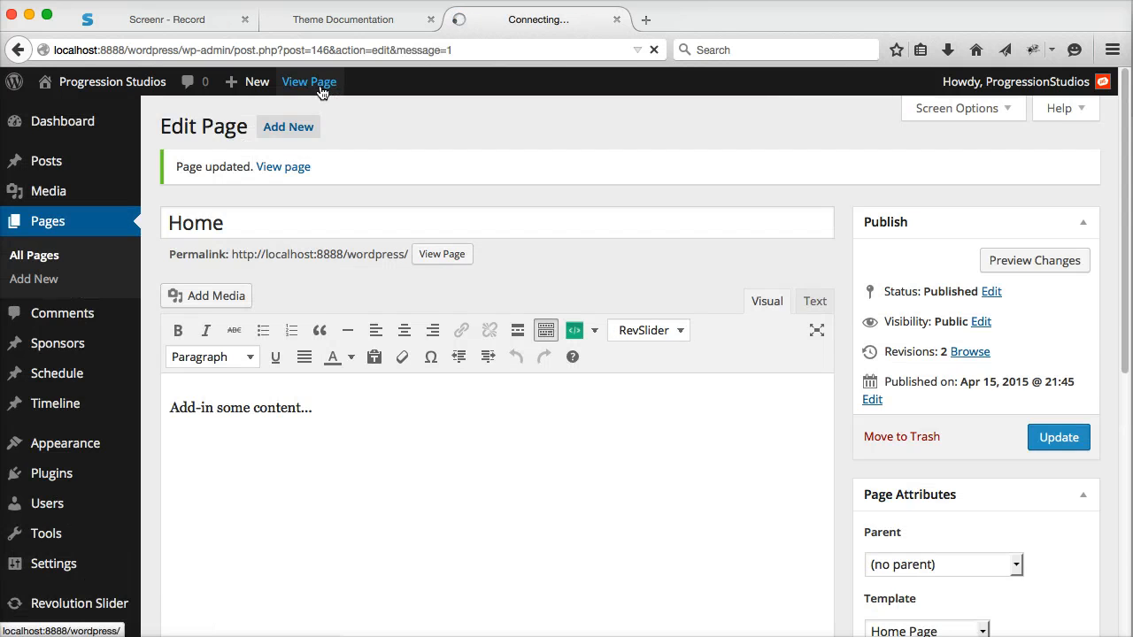
pyautogui.click(309, 81)
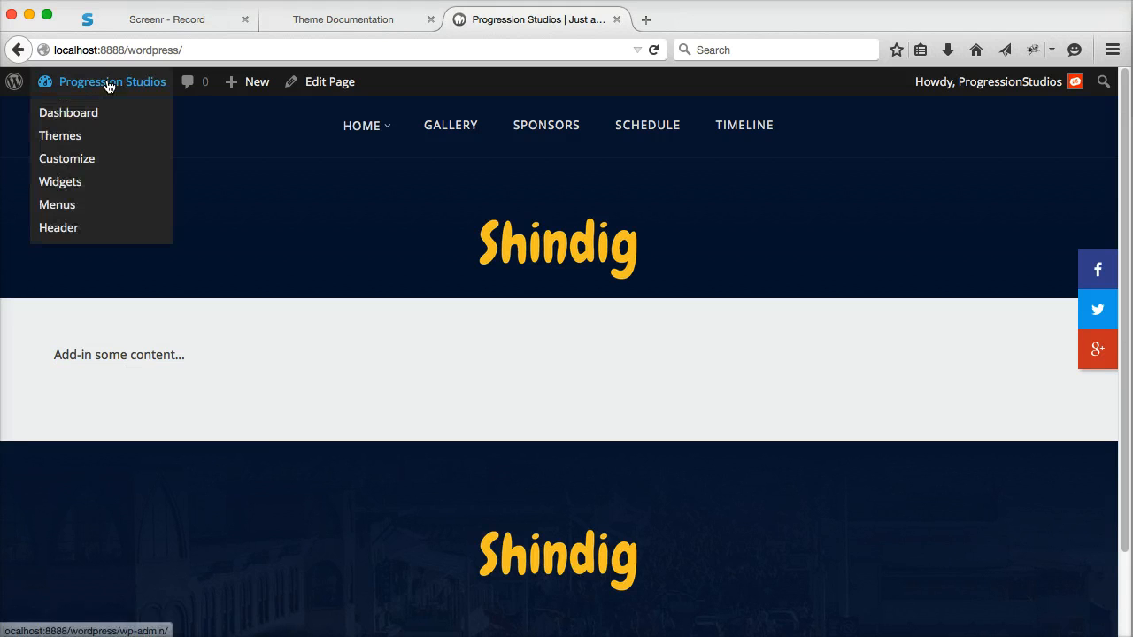
# Step: Open Widgets, expand Homepage Widgets and Home: Widgets on all Pages, and scroll through them
pyautogui.click(68, 112)
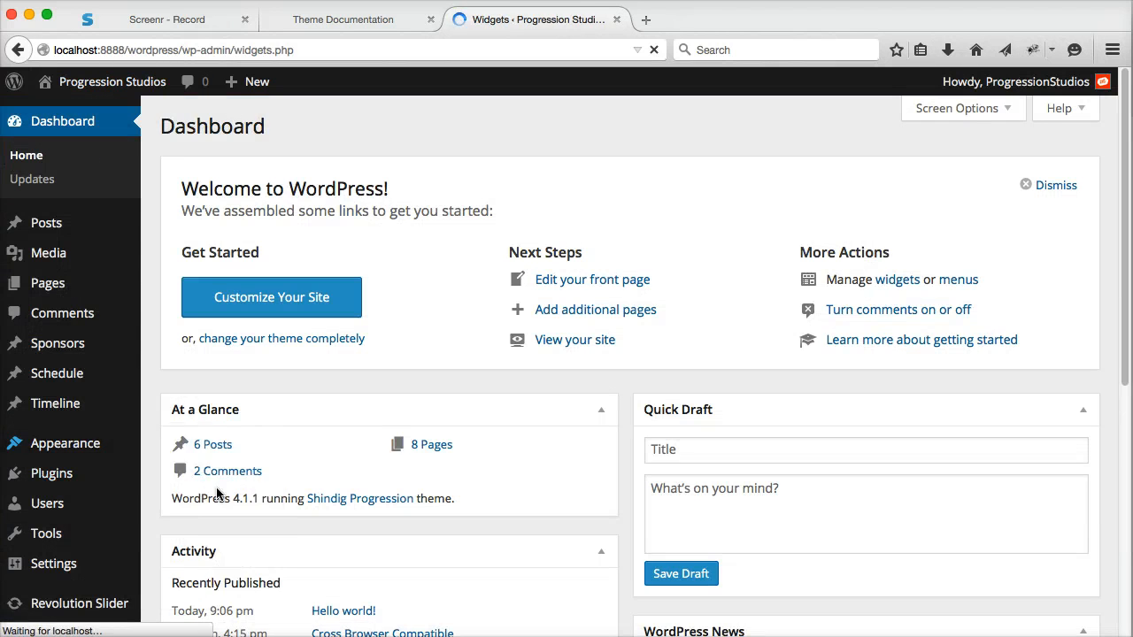
pyautogui.click(66, 444)
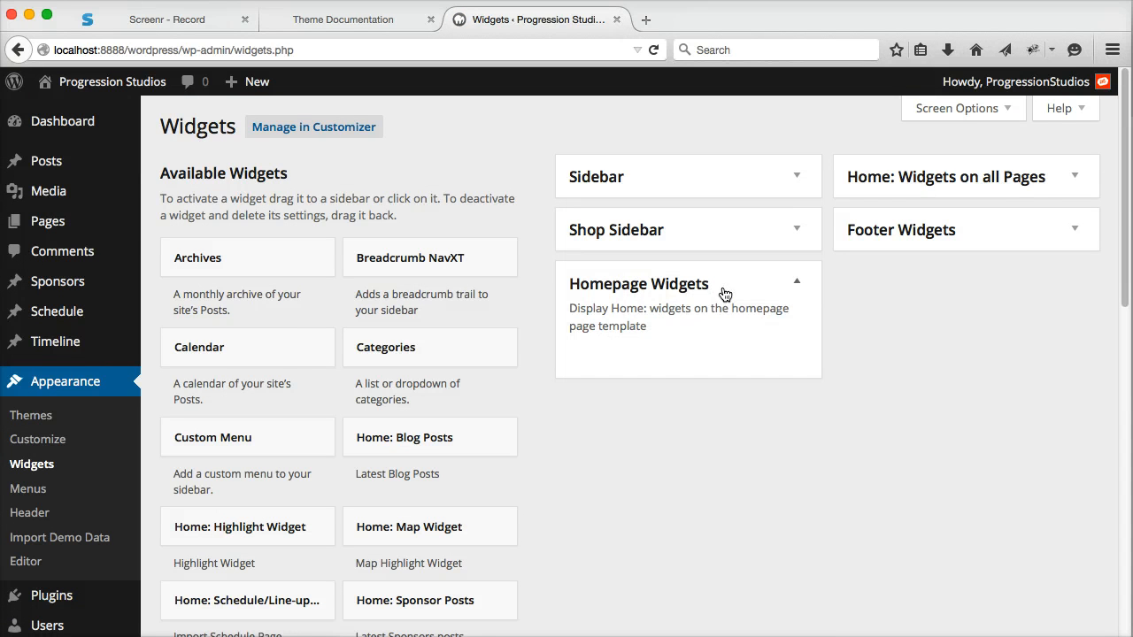
pyautogui.click(963, 176)
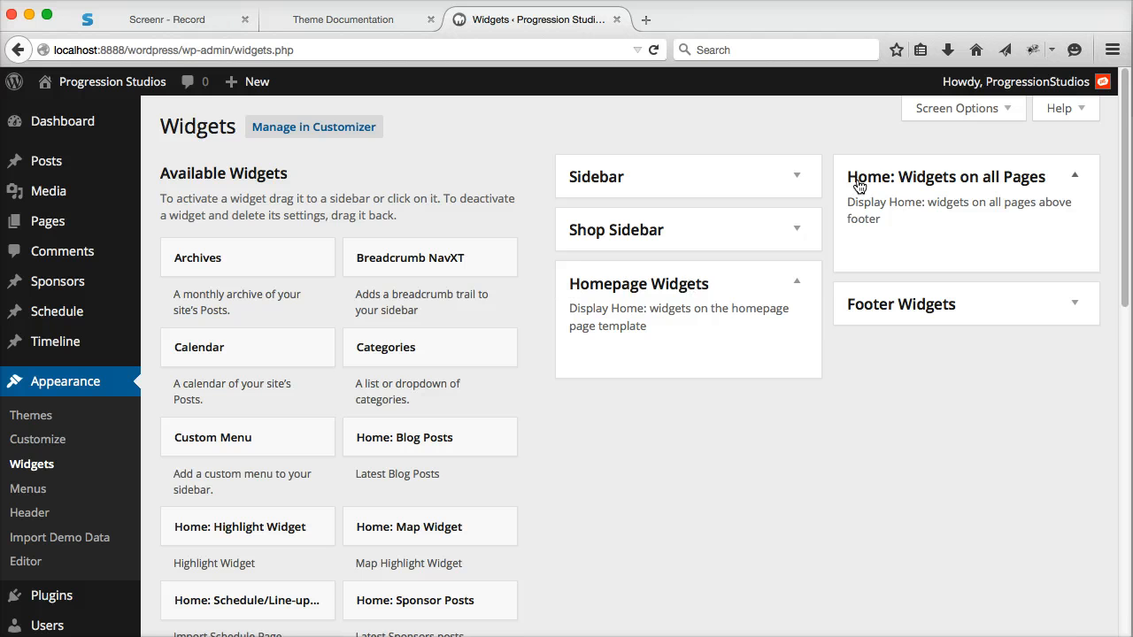
pyautogui.moveTo(903, 227)
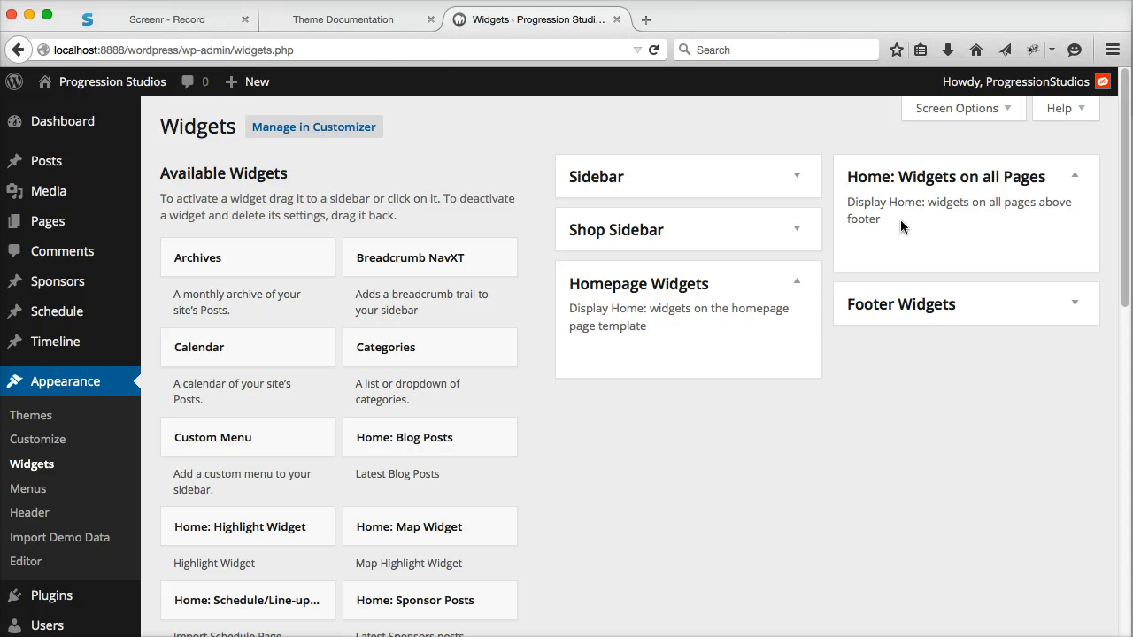
pyautogui.moveTo(536, 334)
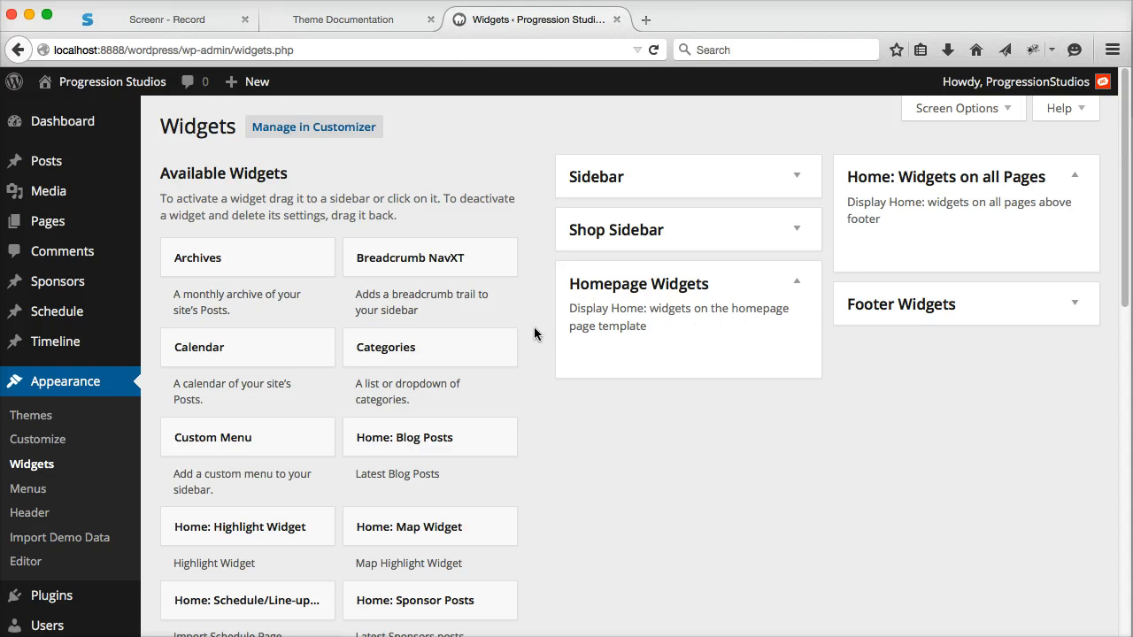
pyautogui.scroll(-3)
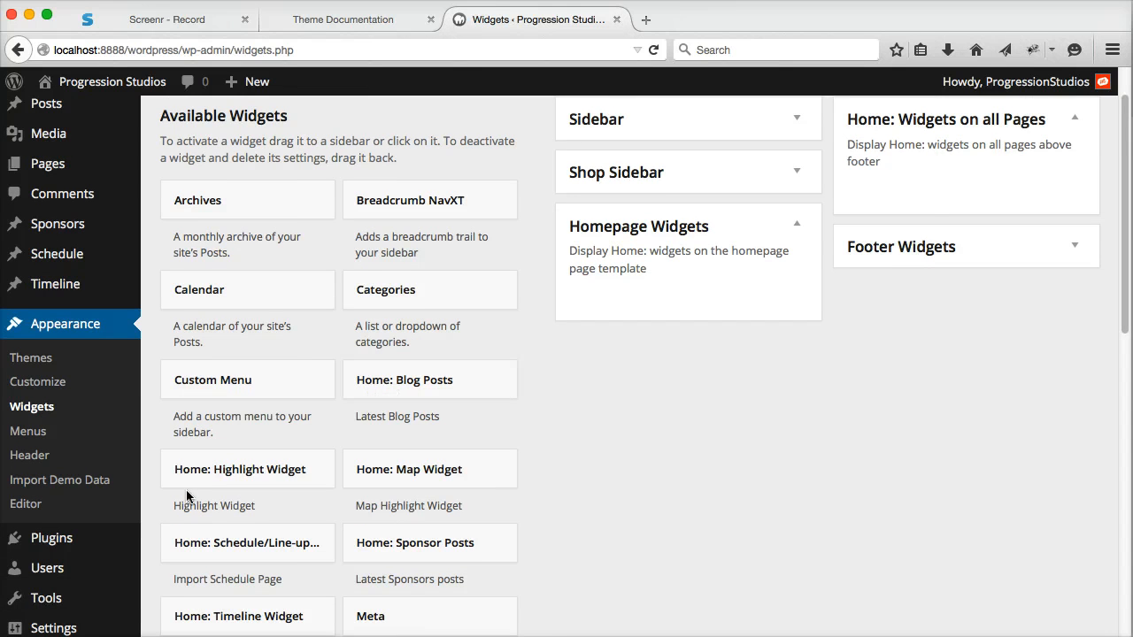
pyautogui.scroll(-3)
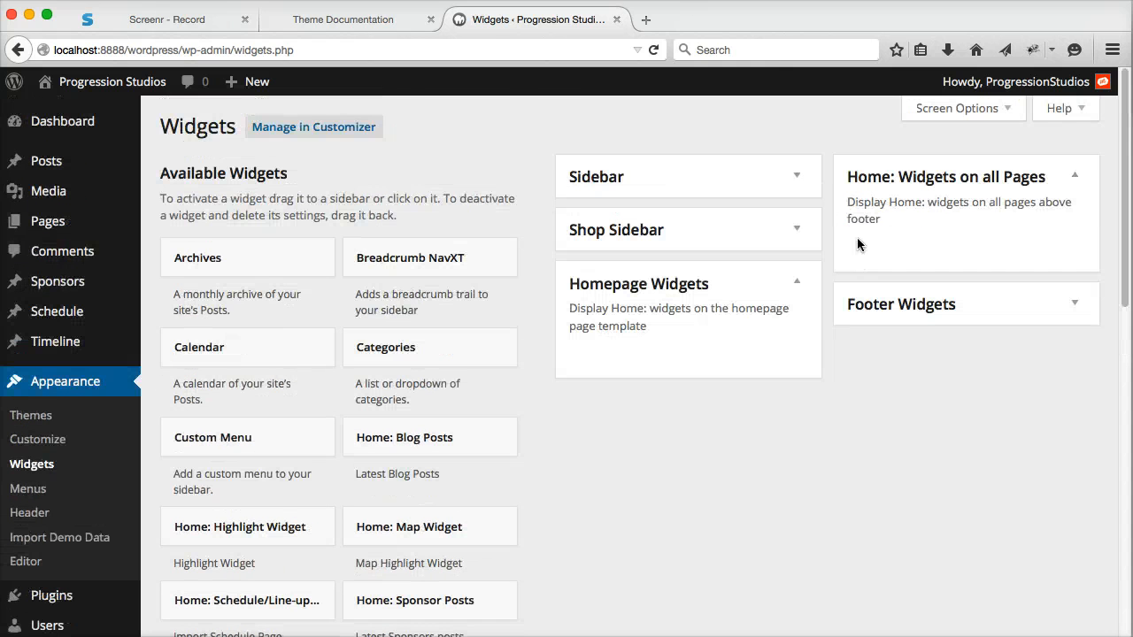
pyautogui.scroll(-3)
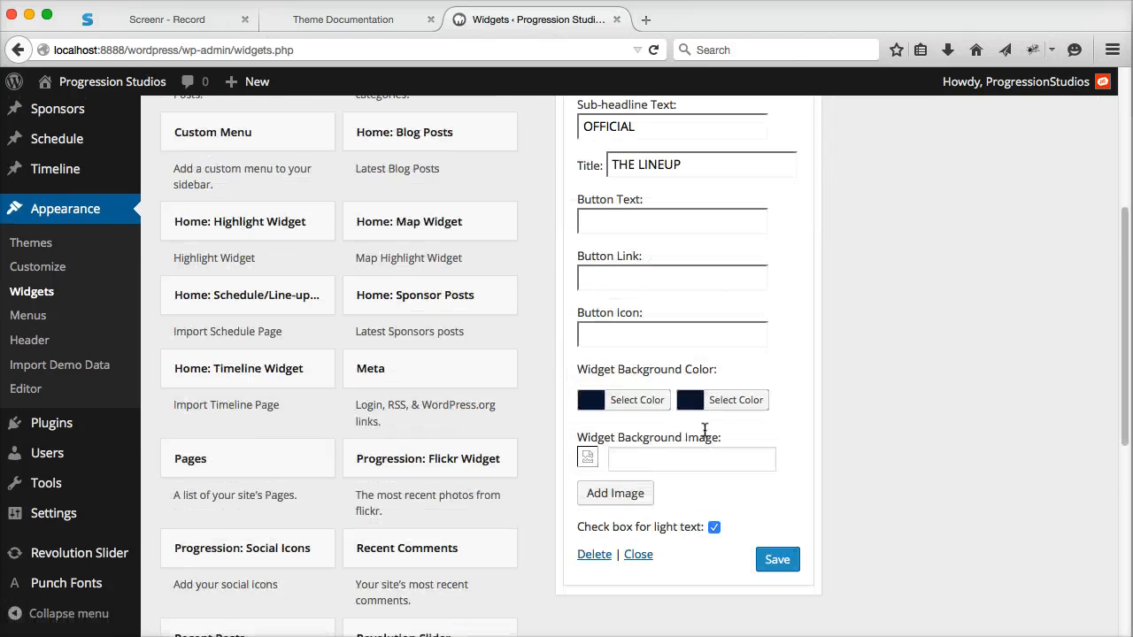
# Step: Scroll to the Schedule/Line-up widget with sub-headline OFFICIAL and title THE LINEUP
pyautogui.scroll(-3)
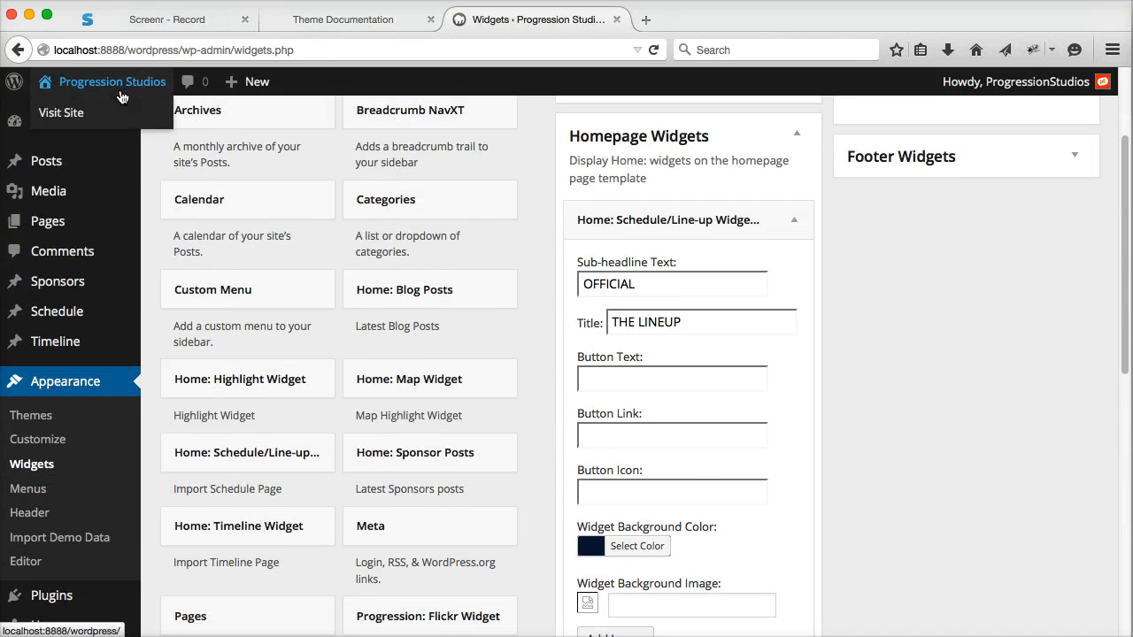
# Step: Open the live site in a new tab and scroll to the OFFICIAL THE LINEUP Day 1–3 section
pyautogui.rightClick(112, 82)
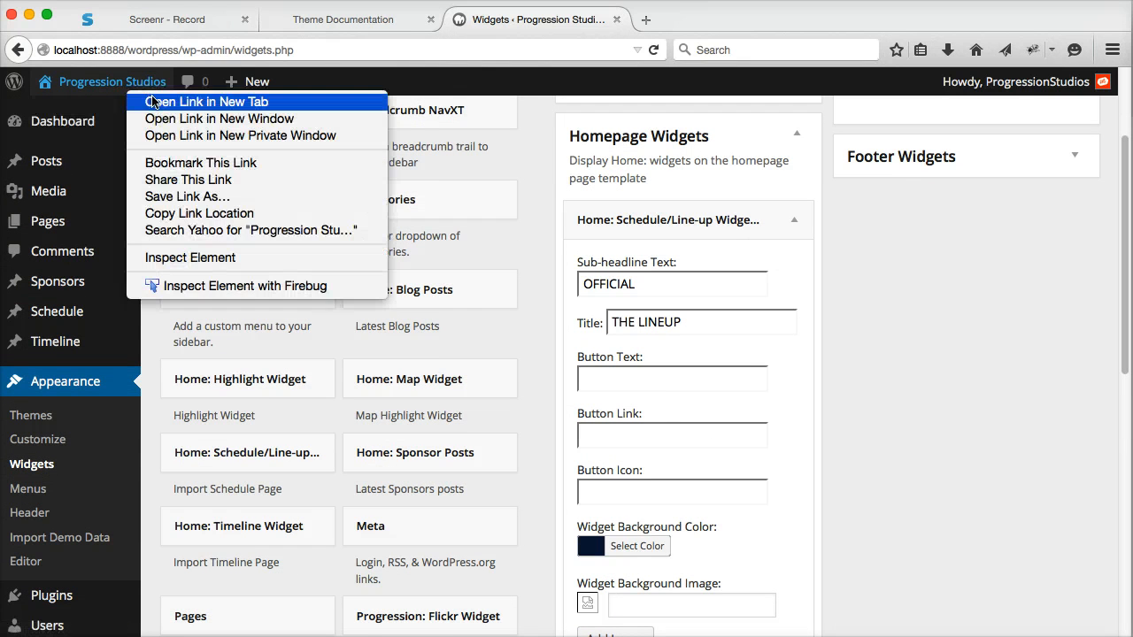
pyautogui.click(204, 101)
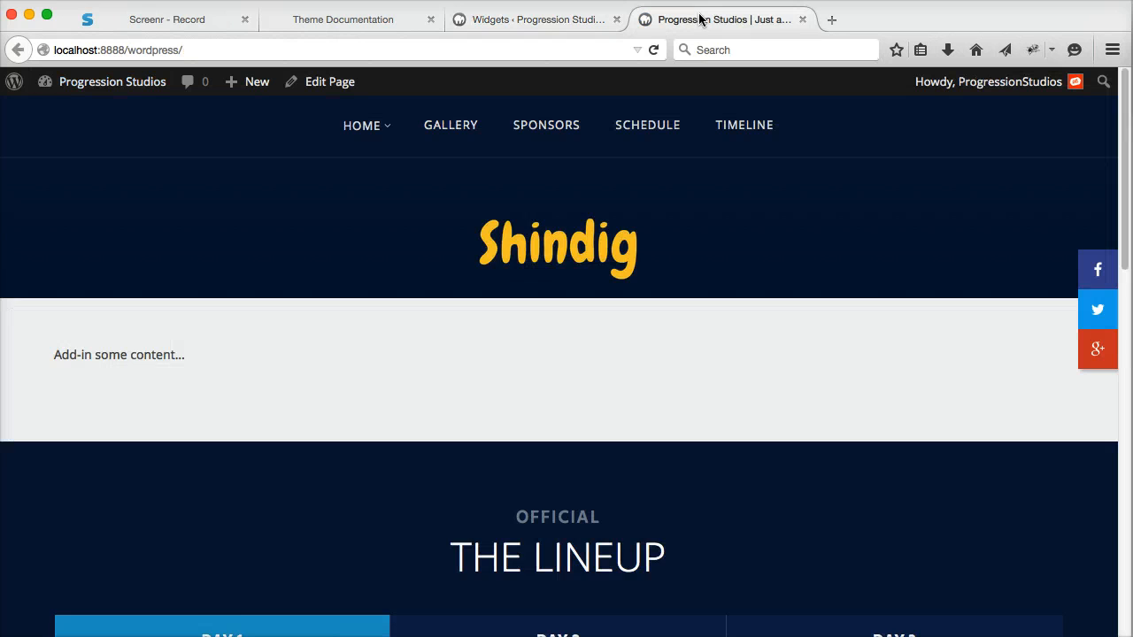
pyautogui.scroll(-3)
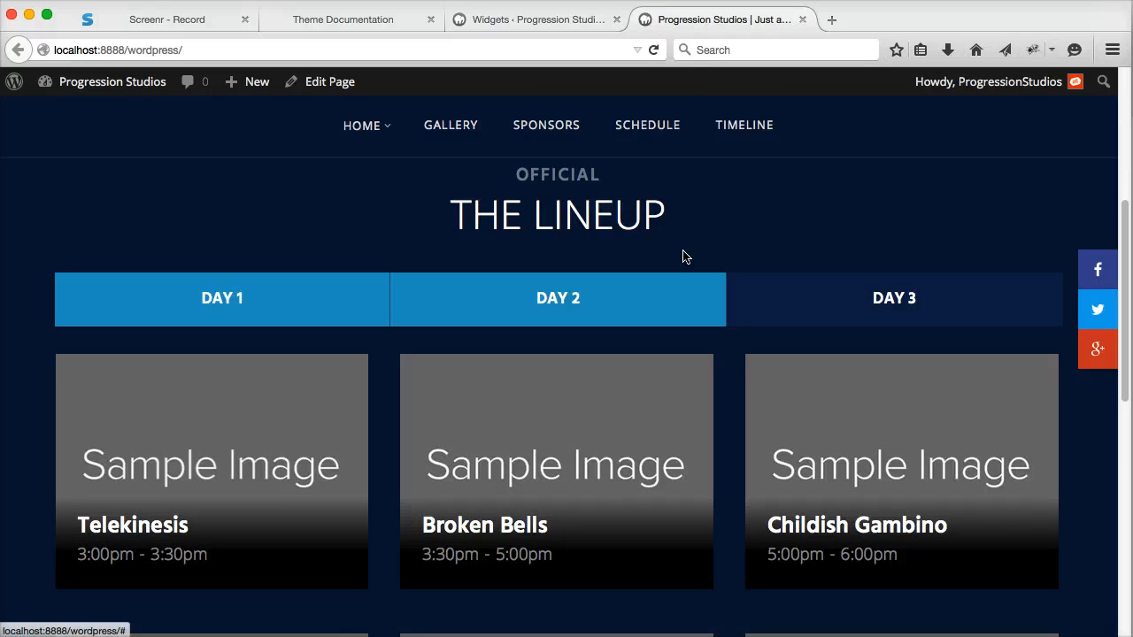
pyautogui.scroll(-3)
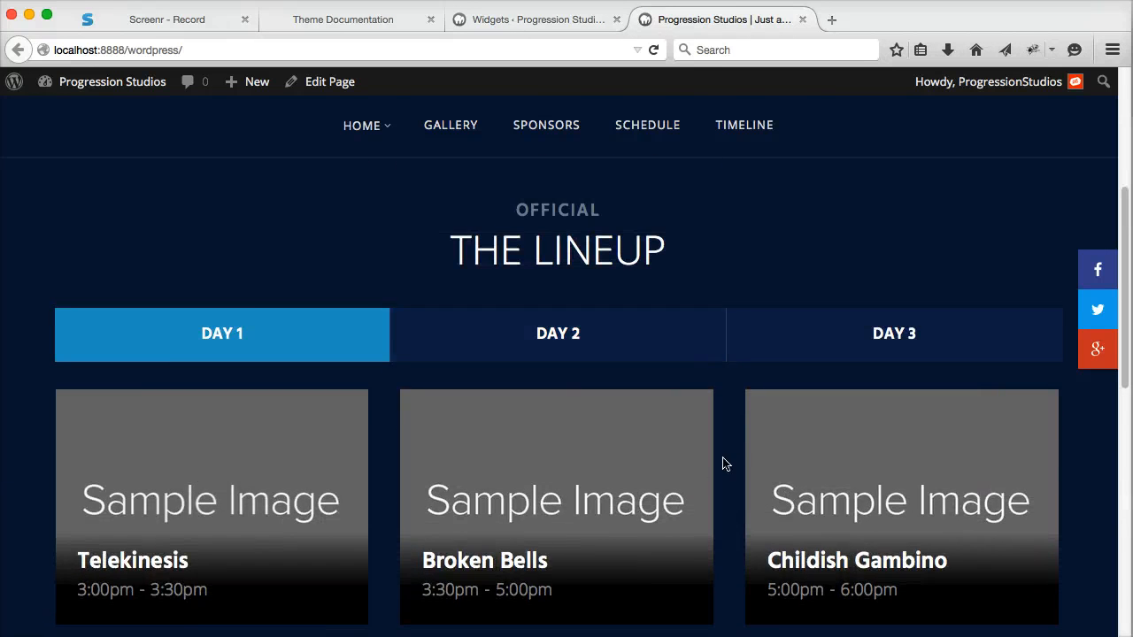
# Step: Review the Line-up widget's background image field and its #061d3d background colour picker
pyautogui.click(536, 19)
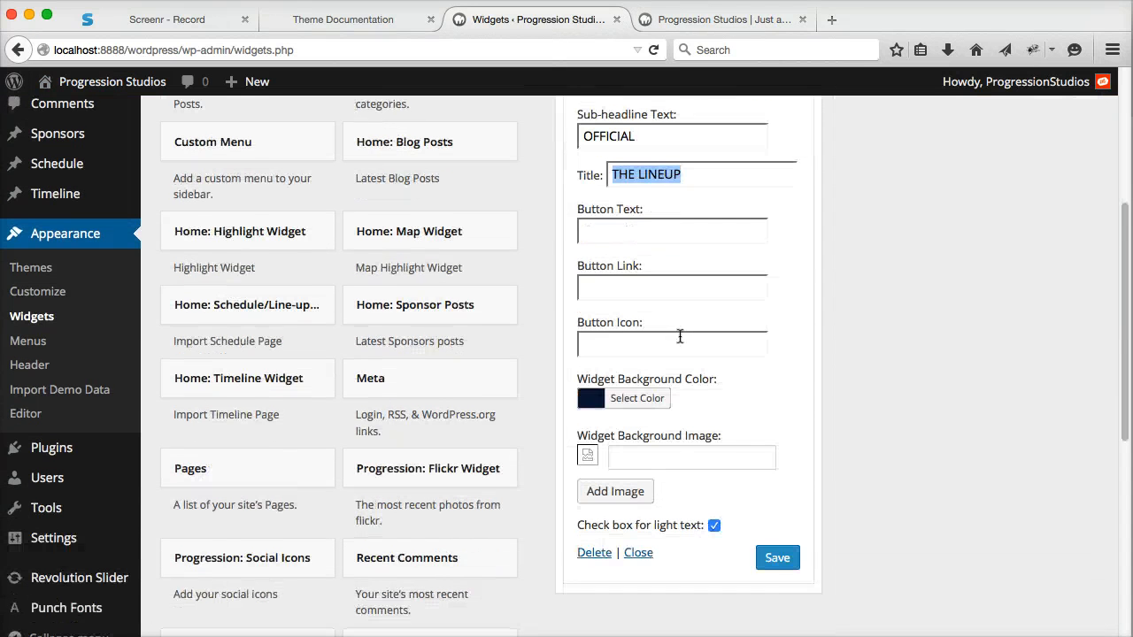
pyautogui.click(692, 455)
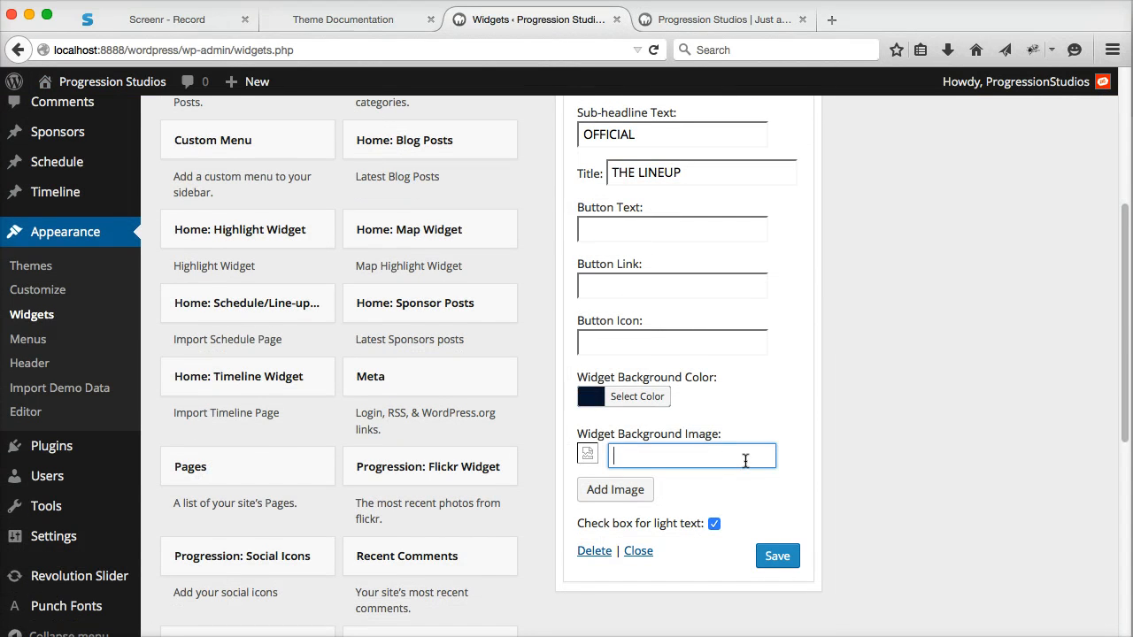
pyautogui.click(637, 396)
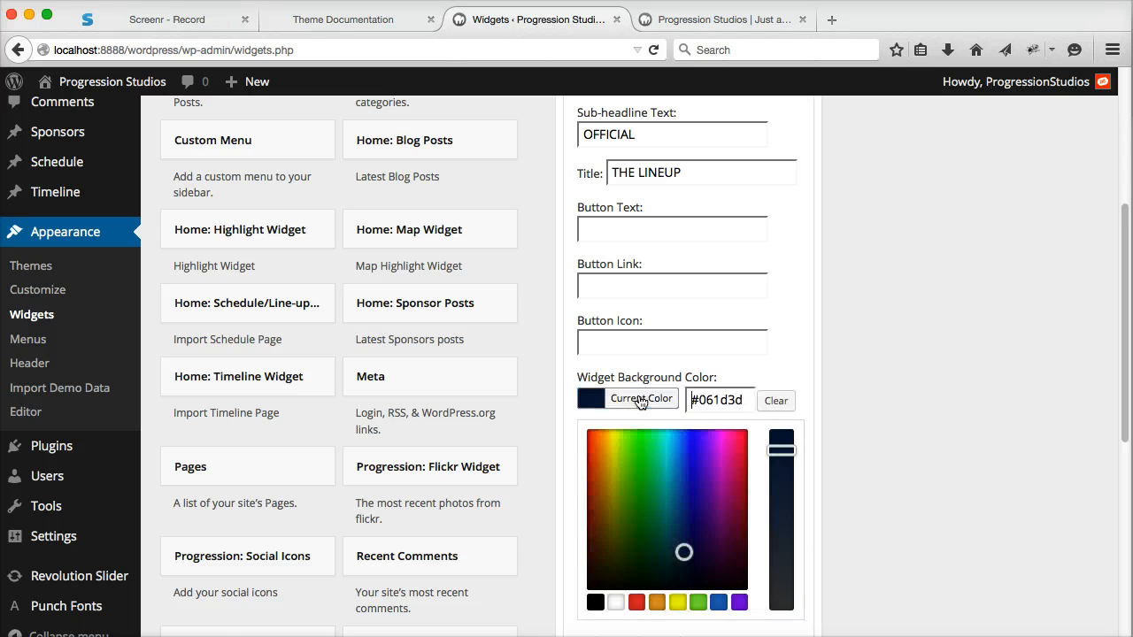
pyautogui.click(639, 398)
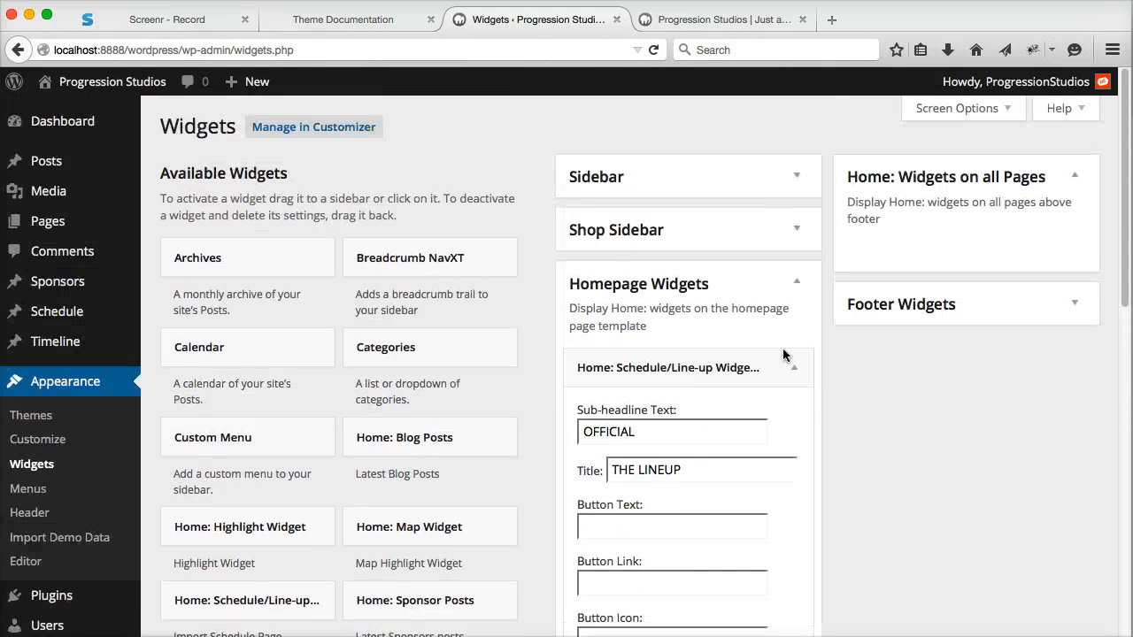
# Step: Collapse the Line-up widget, add Home: Highlight Widget to Homepage Widgets, and save
pyautogui.click(798, 367)
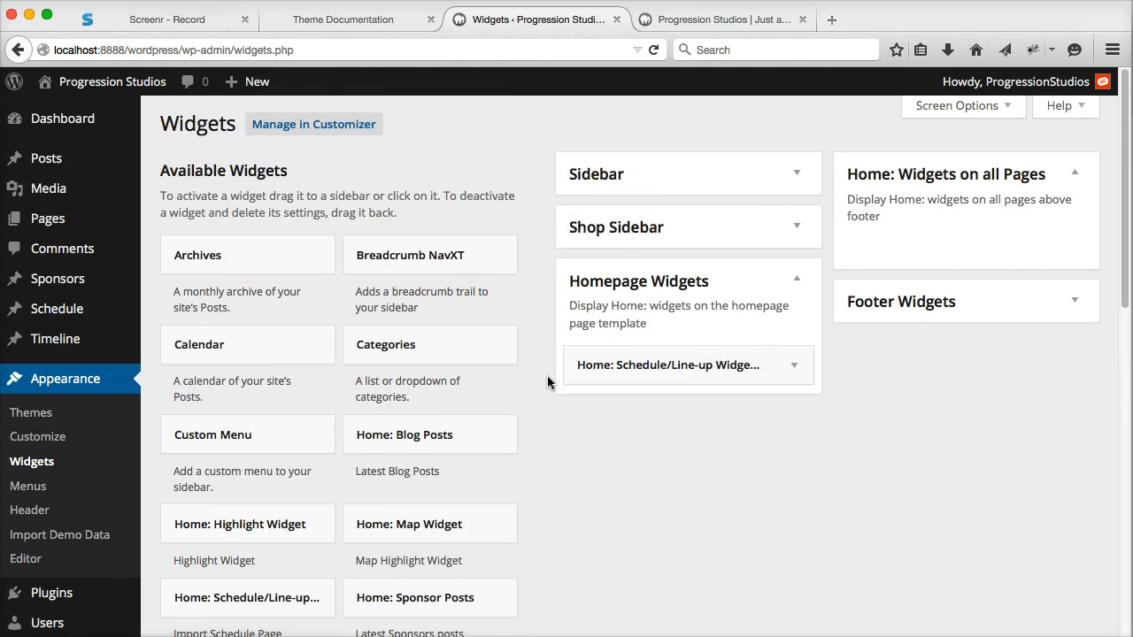
pyautogui.scroll(-3)
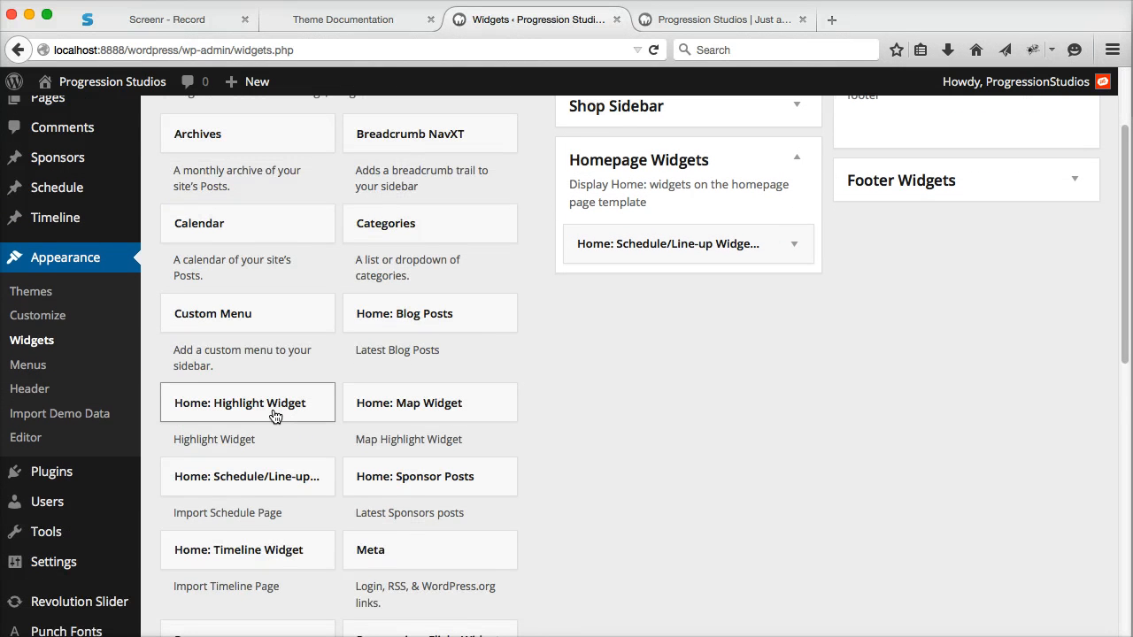
pyautogui.moveTo(247, 411)
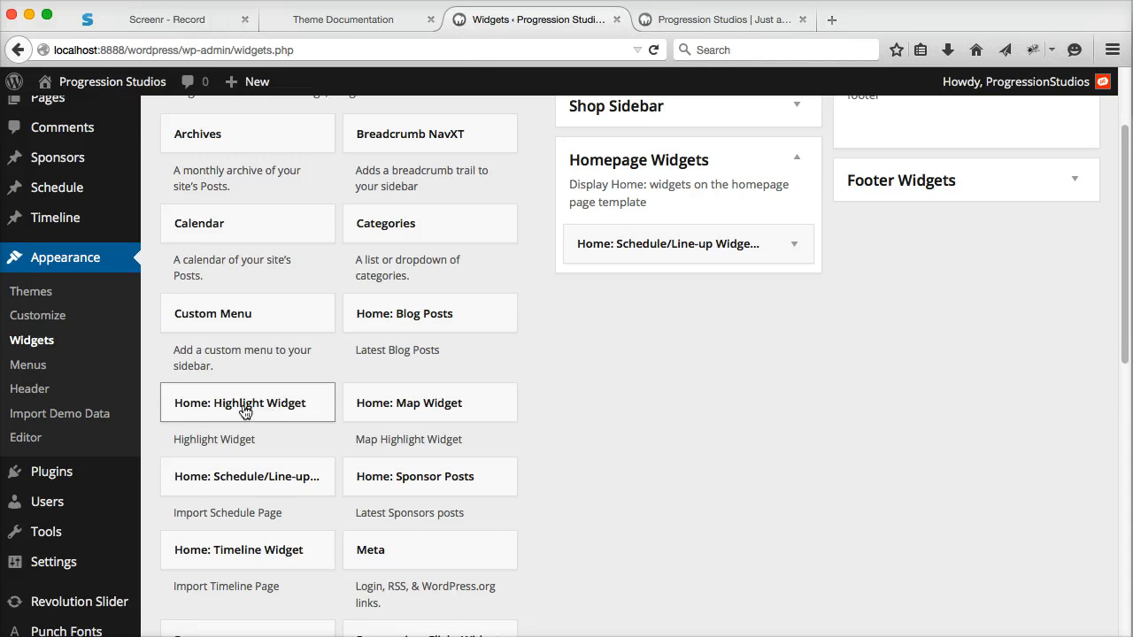
pyautogui.moveTo(246, 403); pyautogui.dragTo(693, 292)
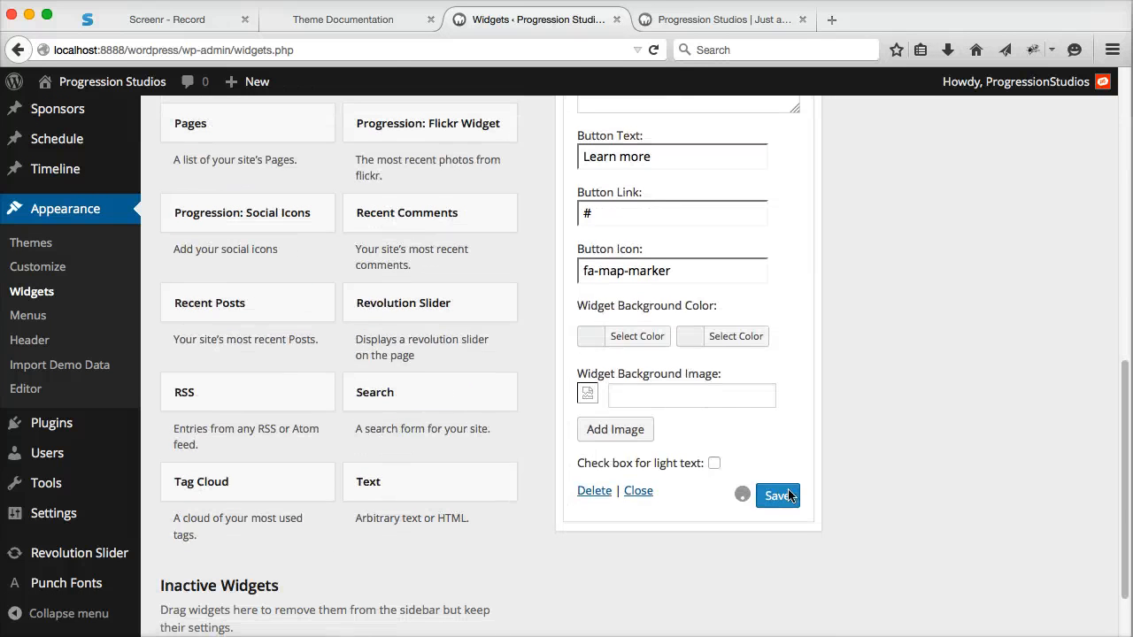
pyautogui.click(724, 19)
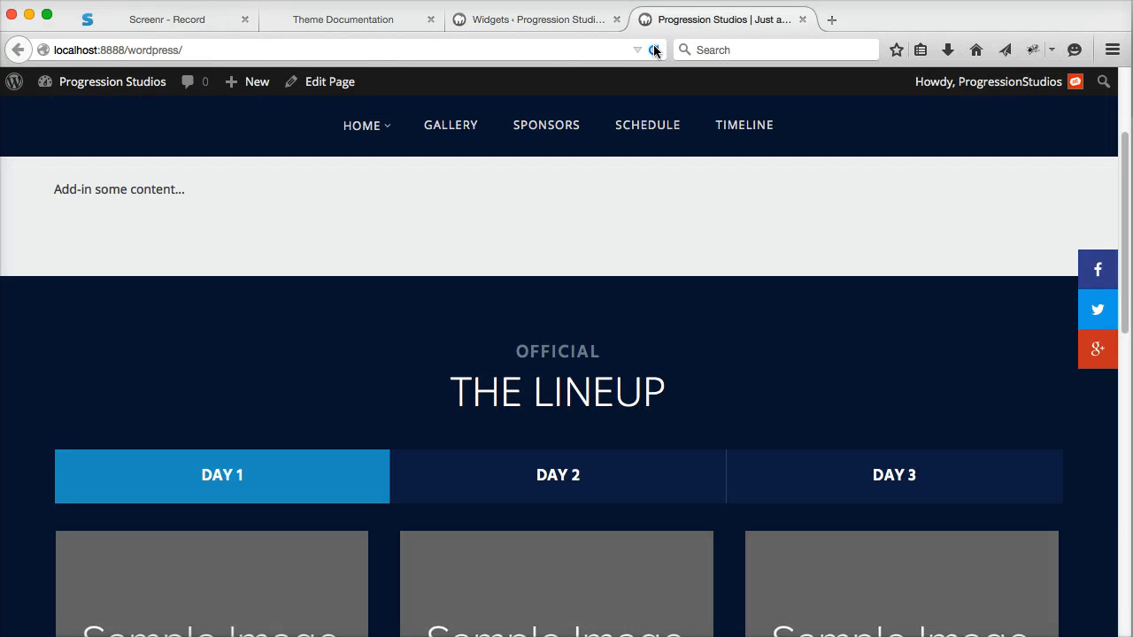
# Step: Scroll the live homepage to the new HEADLINE section with its Learn more button
pyautogui.scroll(-3)
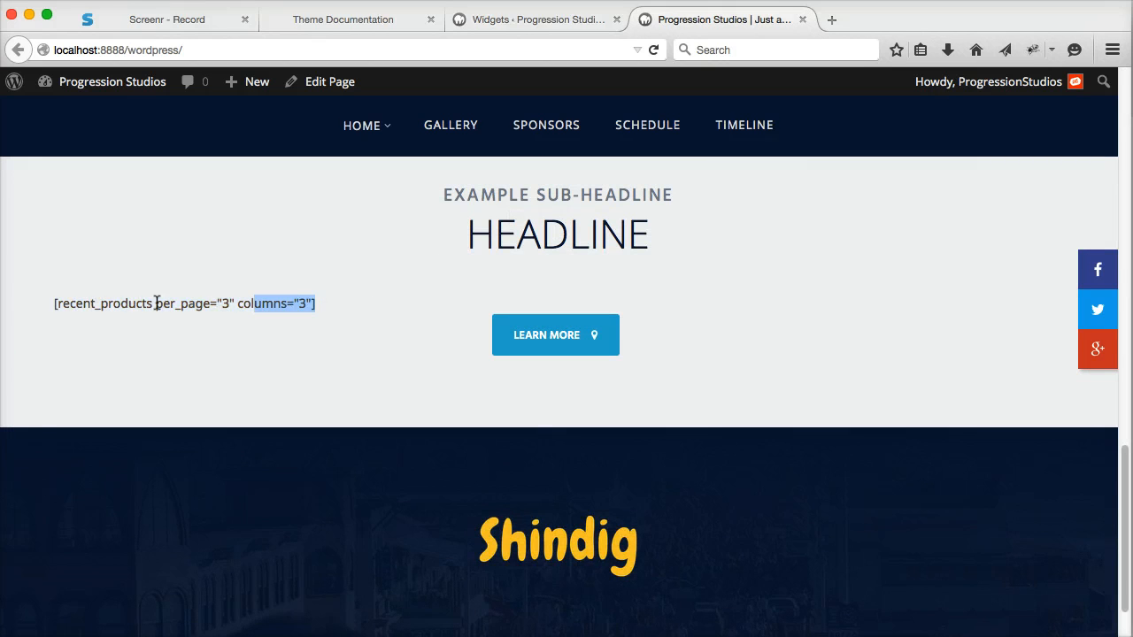
pyautogui.click(433, 309)
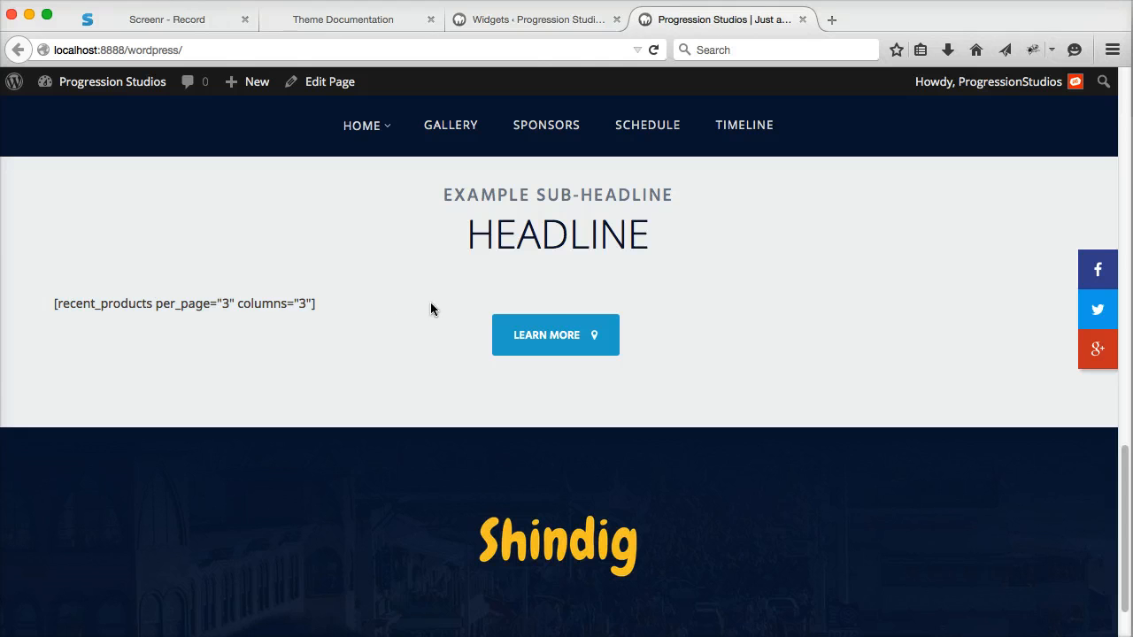
pyautogui.scroll(-3)
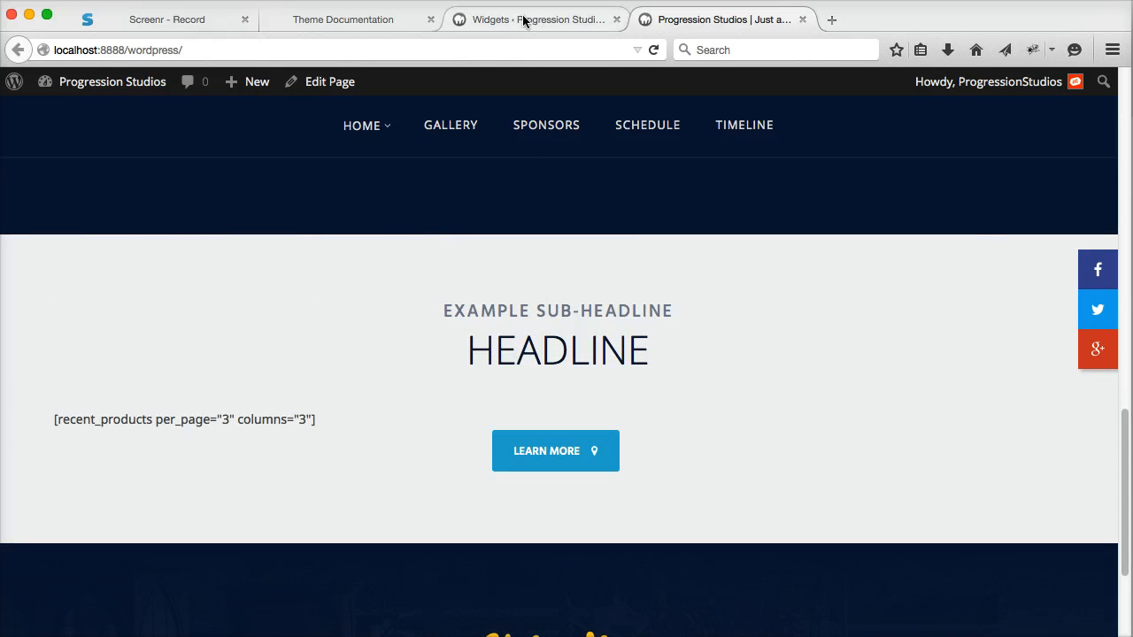
# Step: Check that the Gallery page shows the Partners & Sponsors section above the footer
pyautogui.click(531, 20)
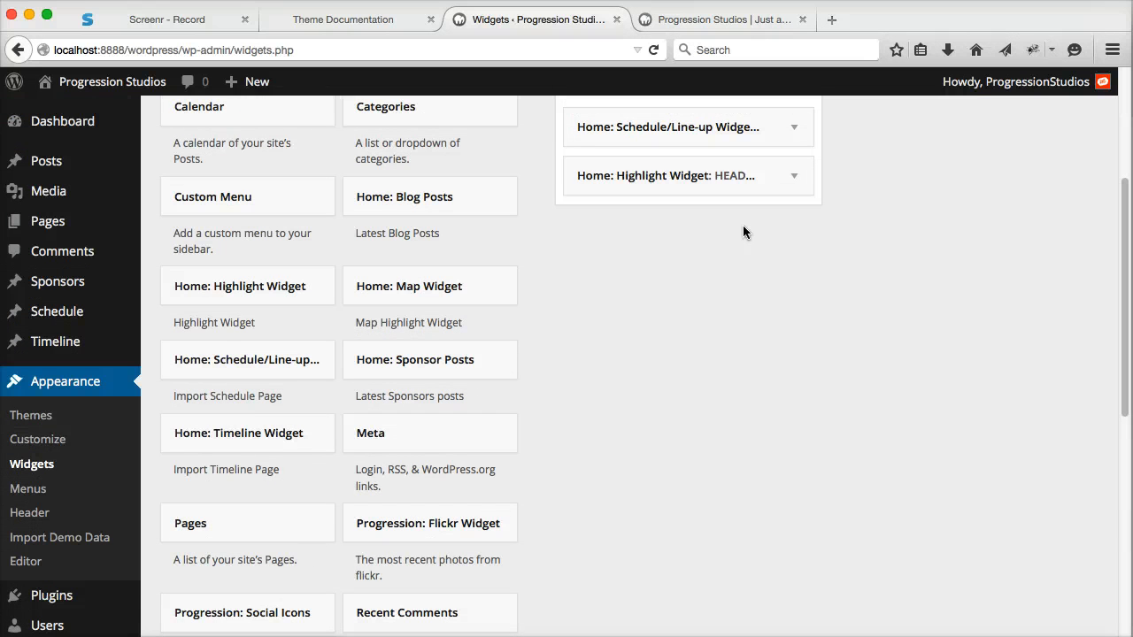
pyautogui.scroll(3)
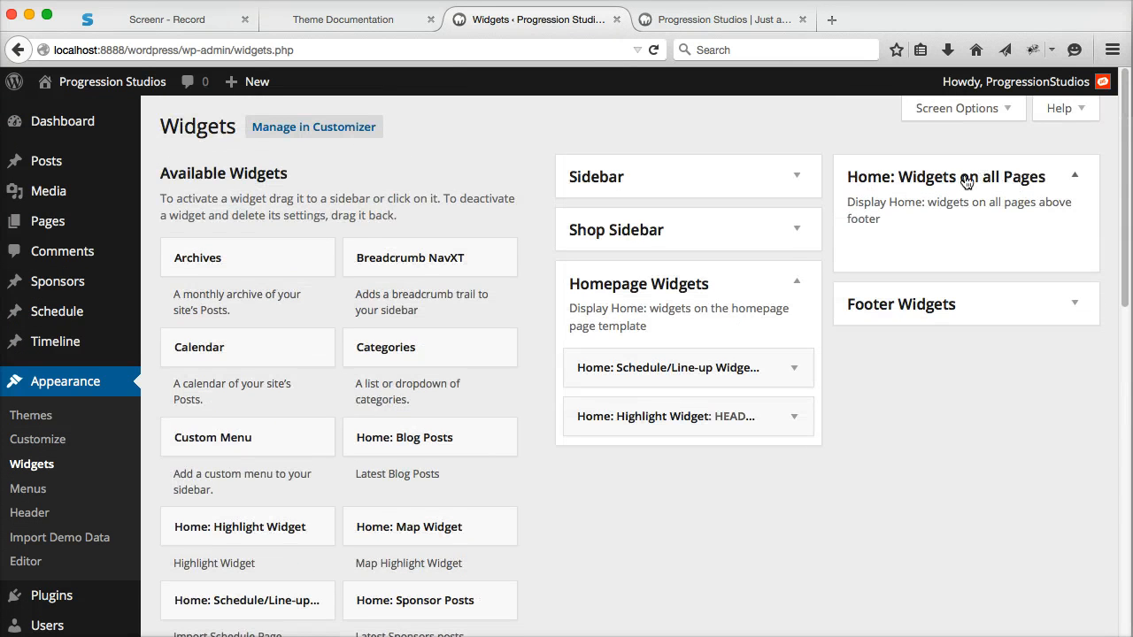
pyautogui.click(730, 19)
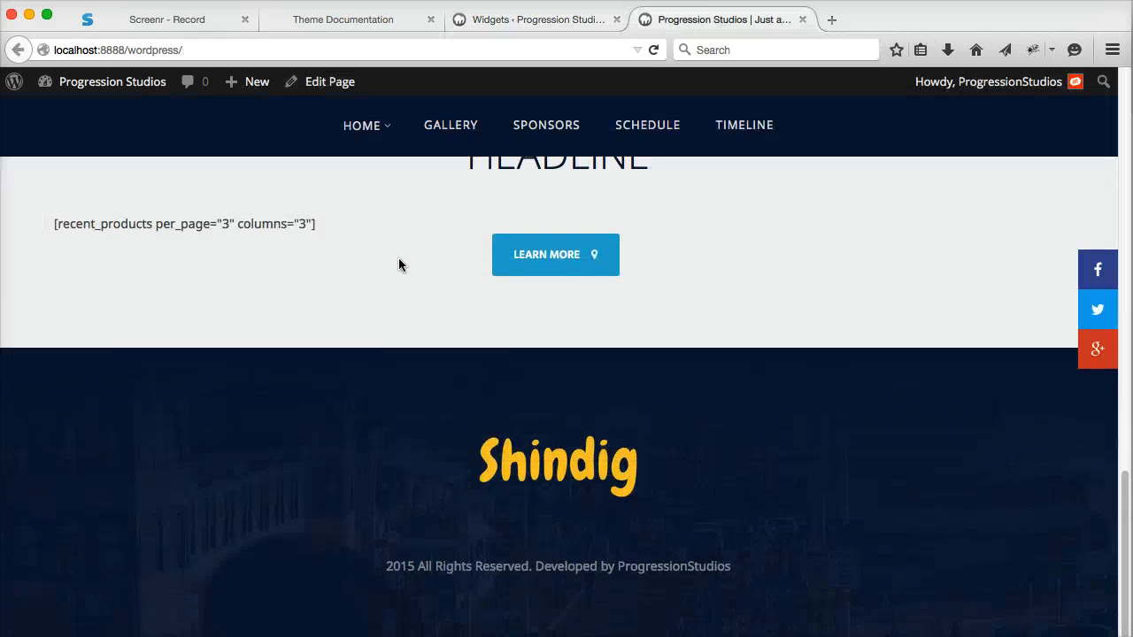
pyautogui.scroll(-3)
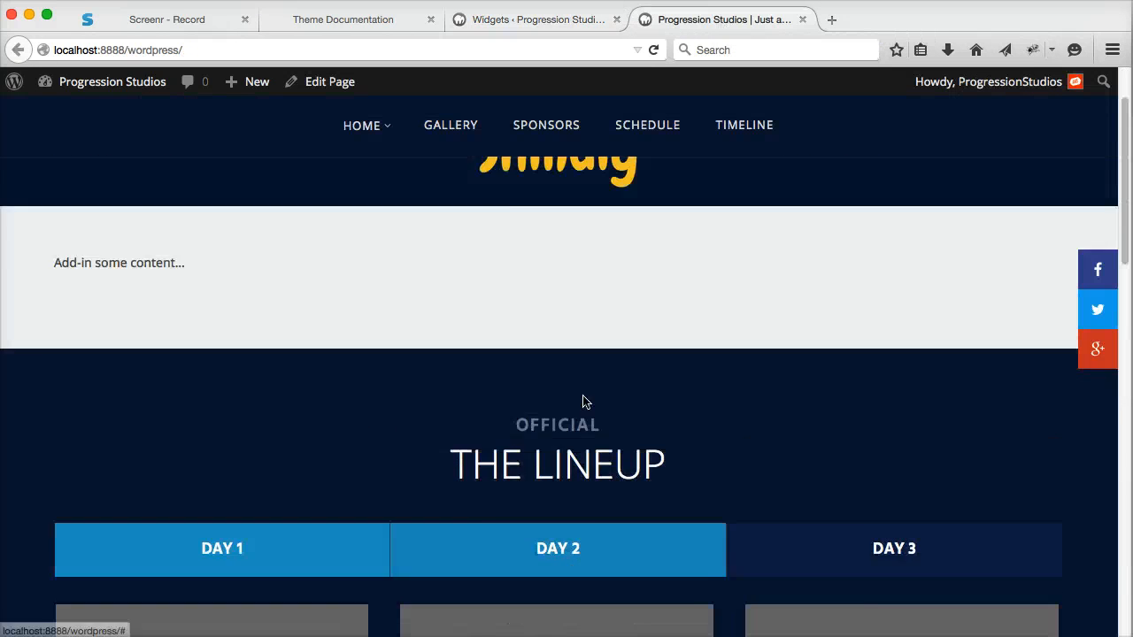
pyautogui.click(450, 125)
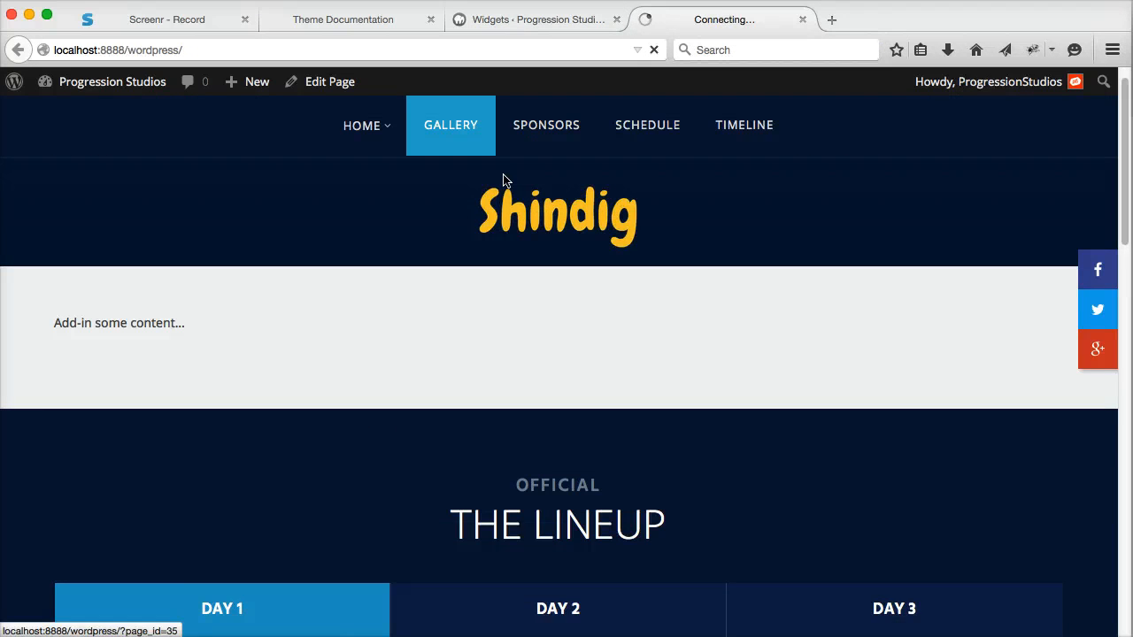
pyautogui.click(450, 125)
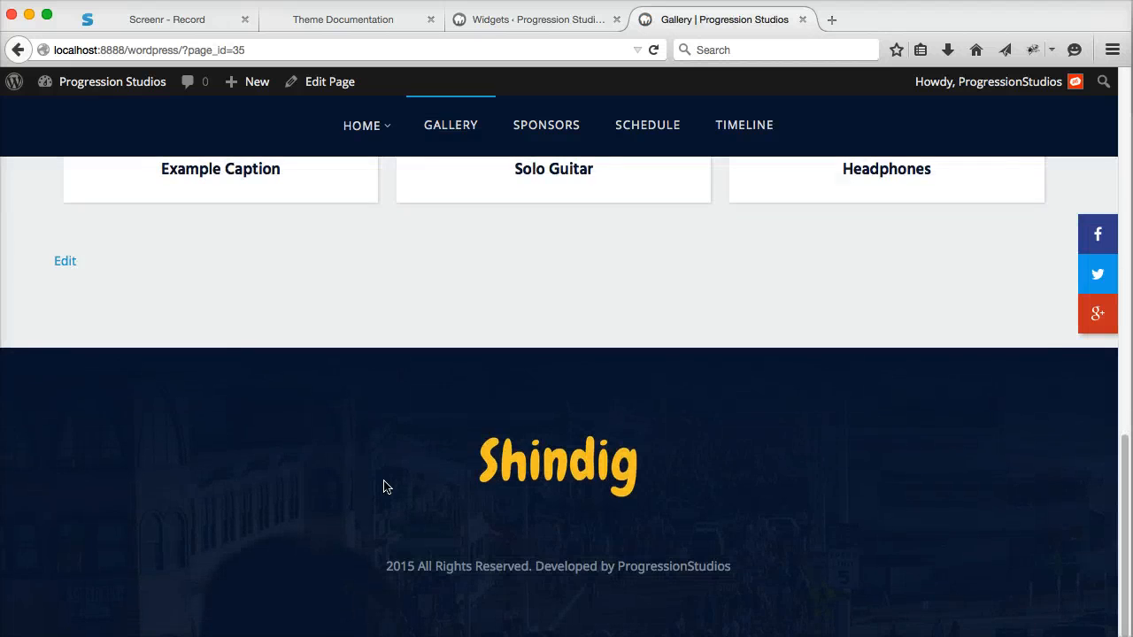
# Step: Confirm the sponsors section on the homepage, then return to Appearance > Widgets
pyautogui.click(554, 20)
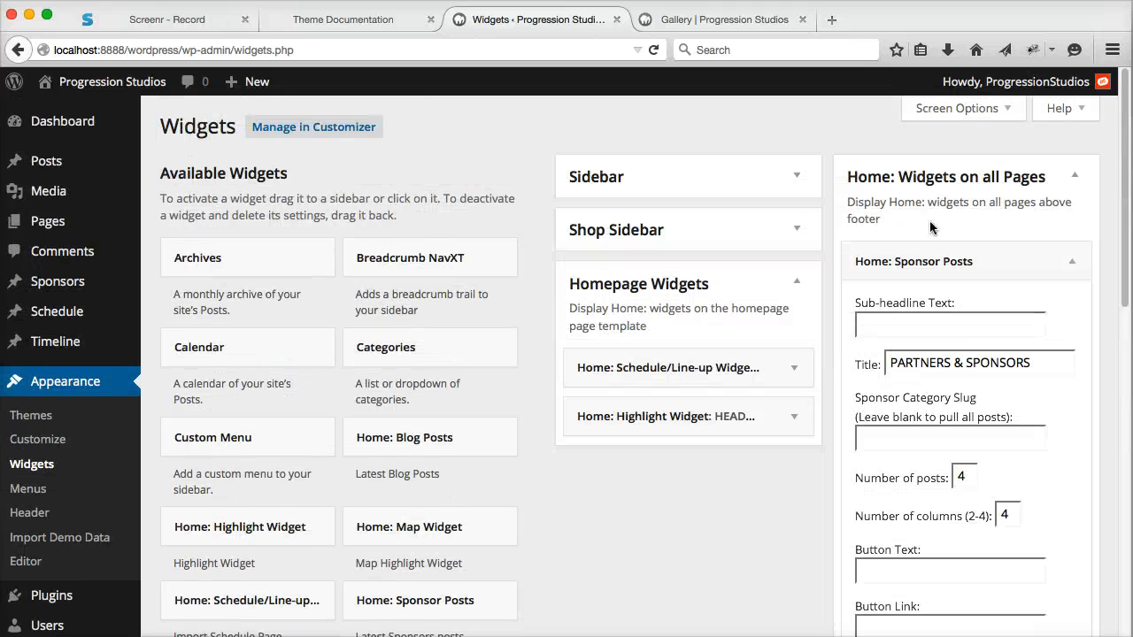
pyautogui.moveTo(991, 205)
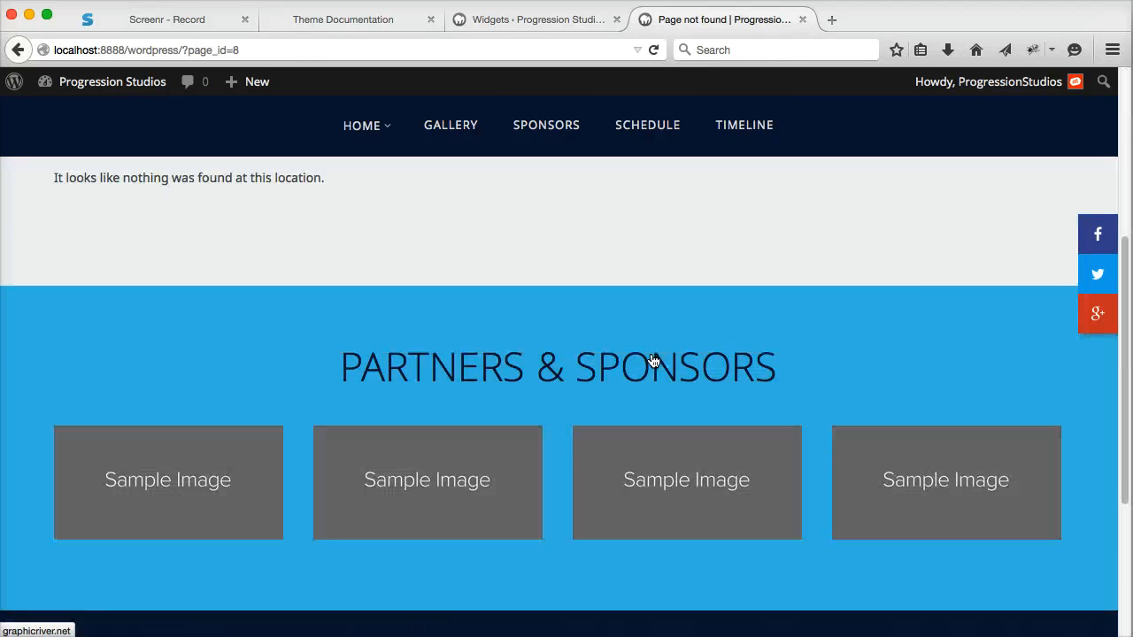
pyautogui.click(361, 125)
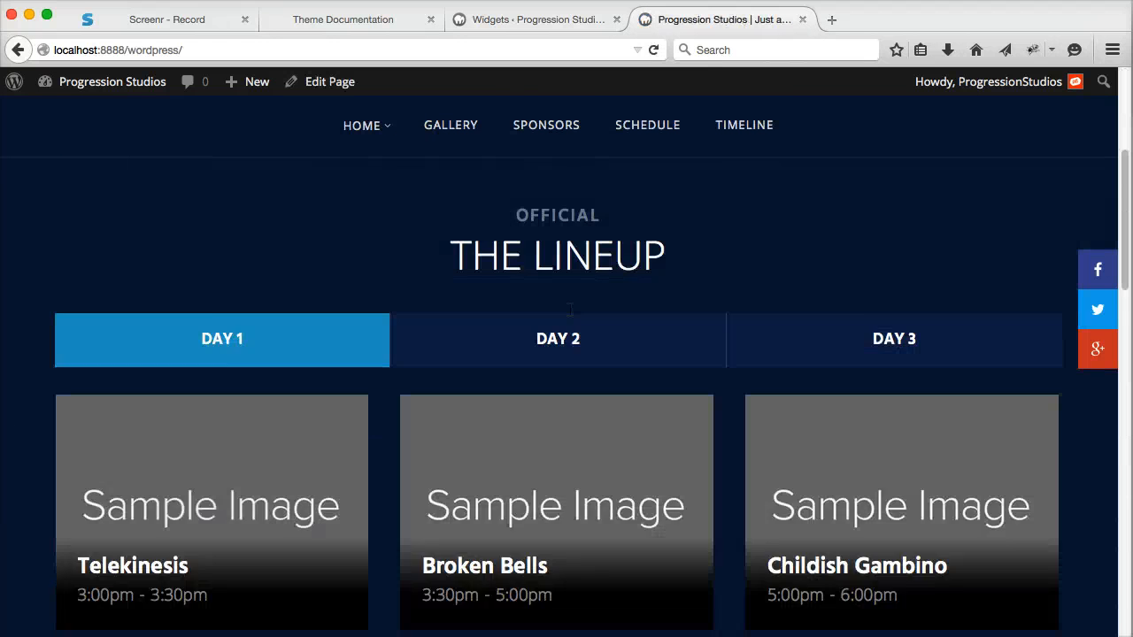
pyautogui.scroll(-3)
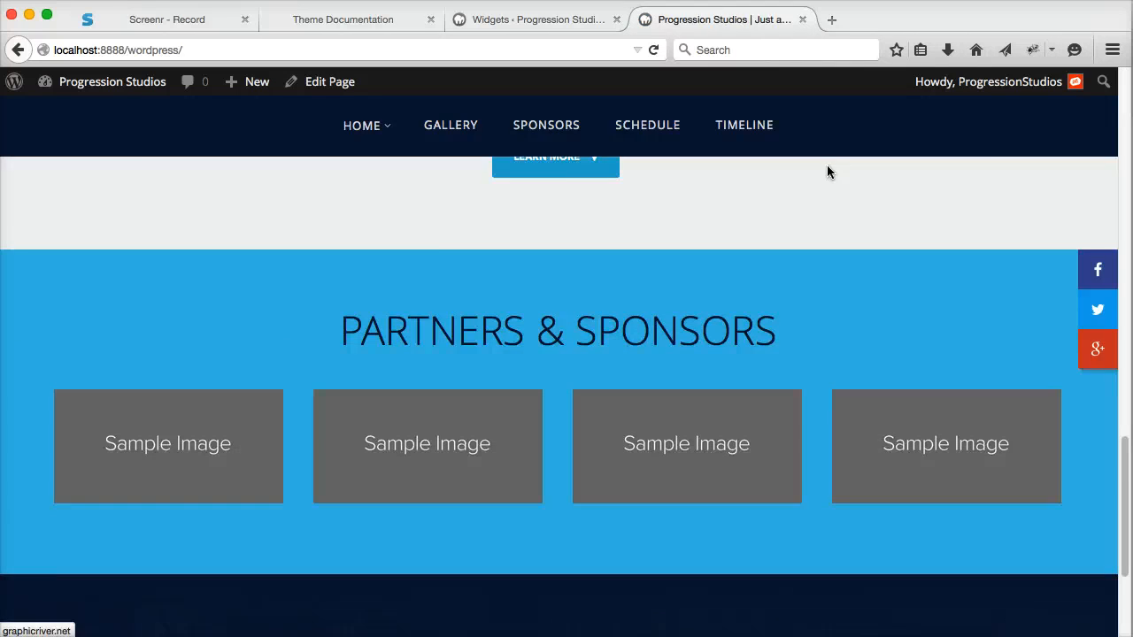
pyautogui.click(535, 18)
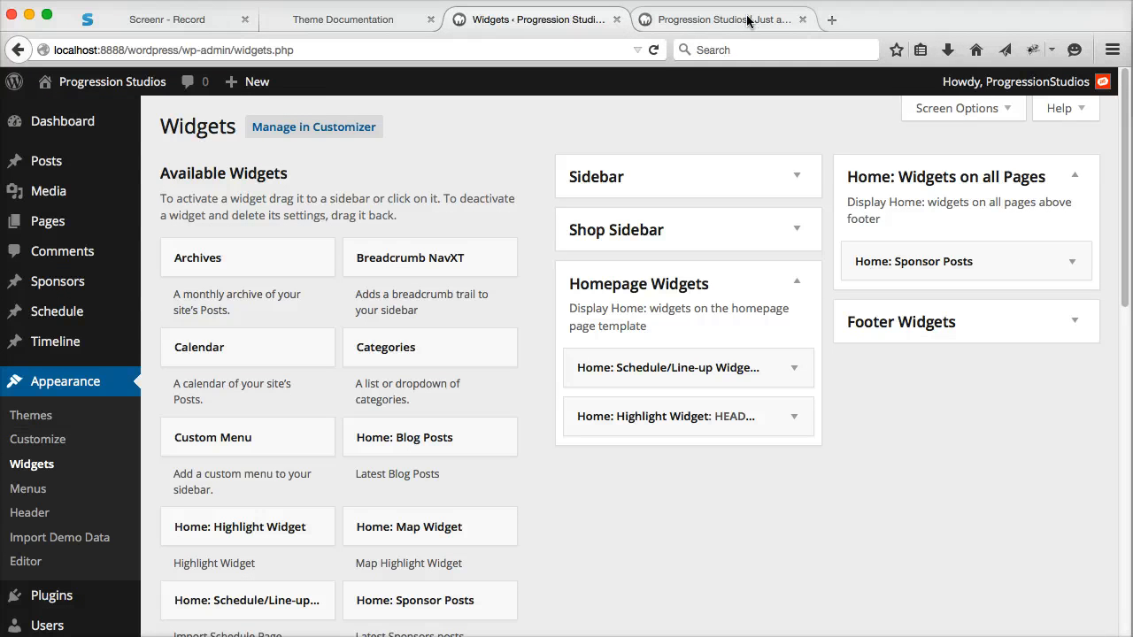
pyautogui.moveTo(678, 22)
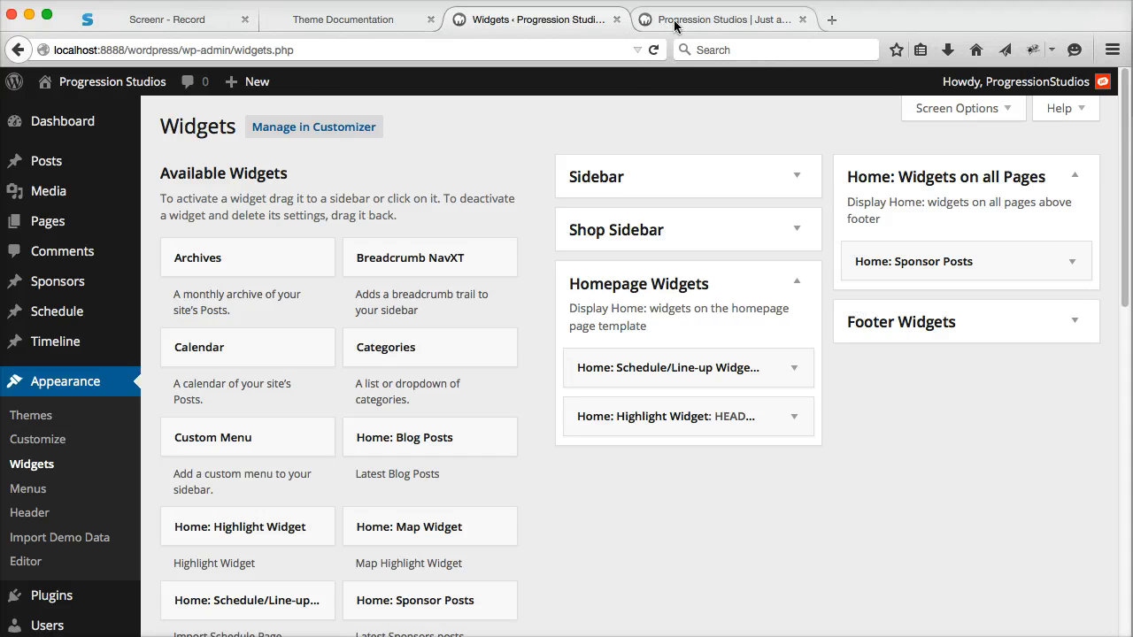
# Step: Swap the Schedule/Line-up and Highlight widgets for Home: Timeline Widget in Homepage Widgets
pyautogui.click(732, 19)
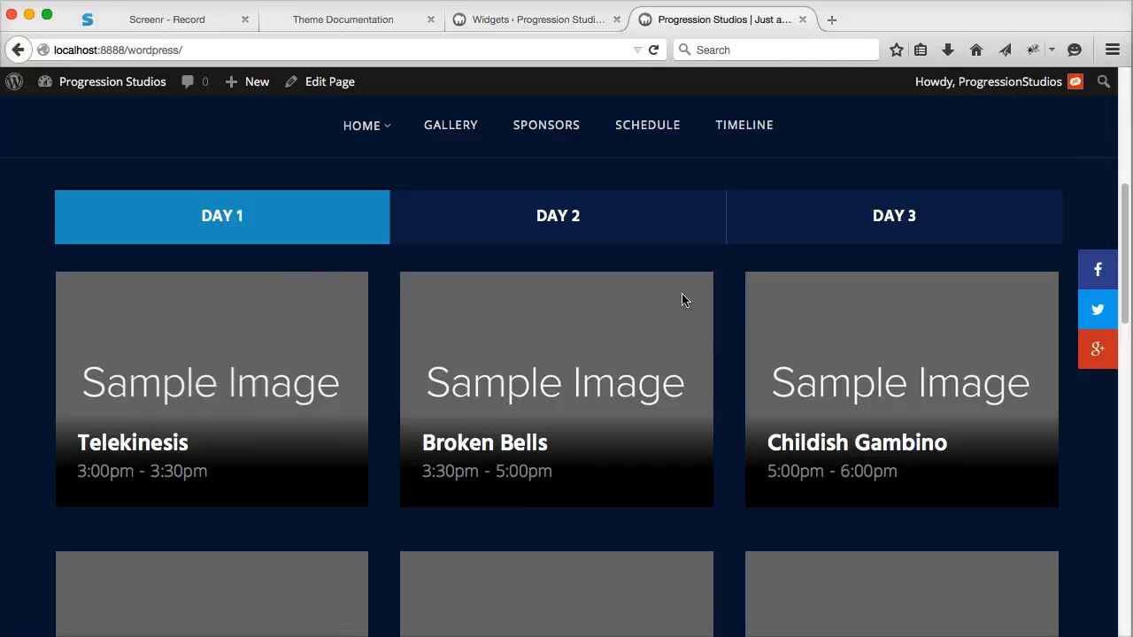
pyautogui.click(532, 19)
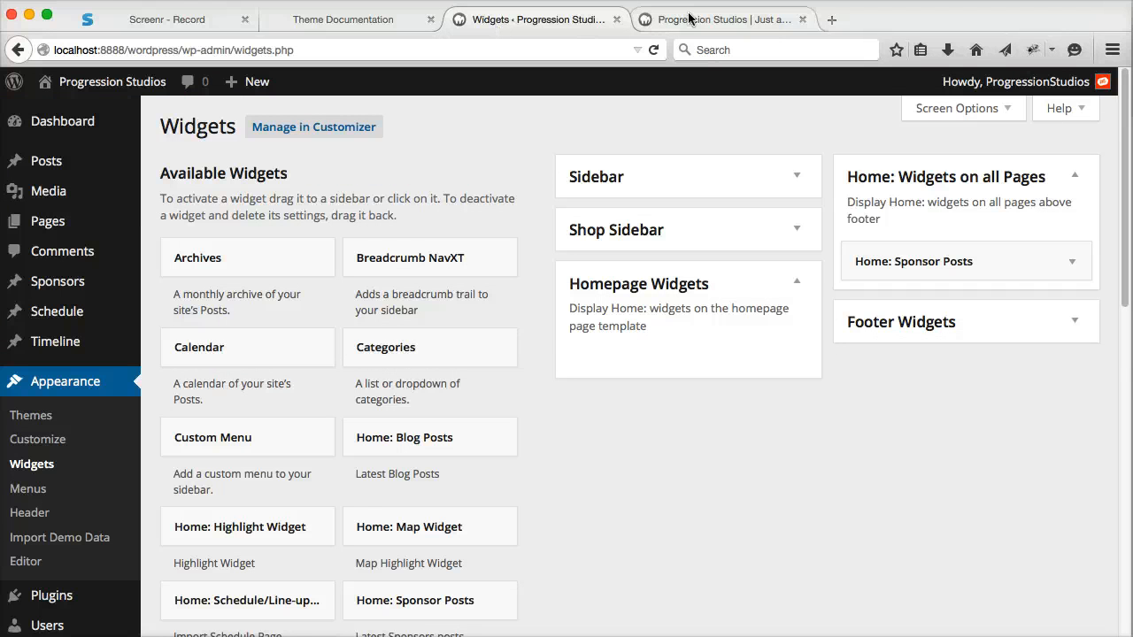
pyautogui.scroll(-3)
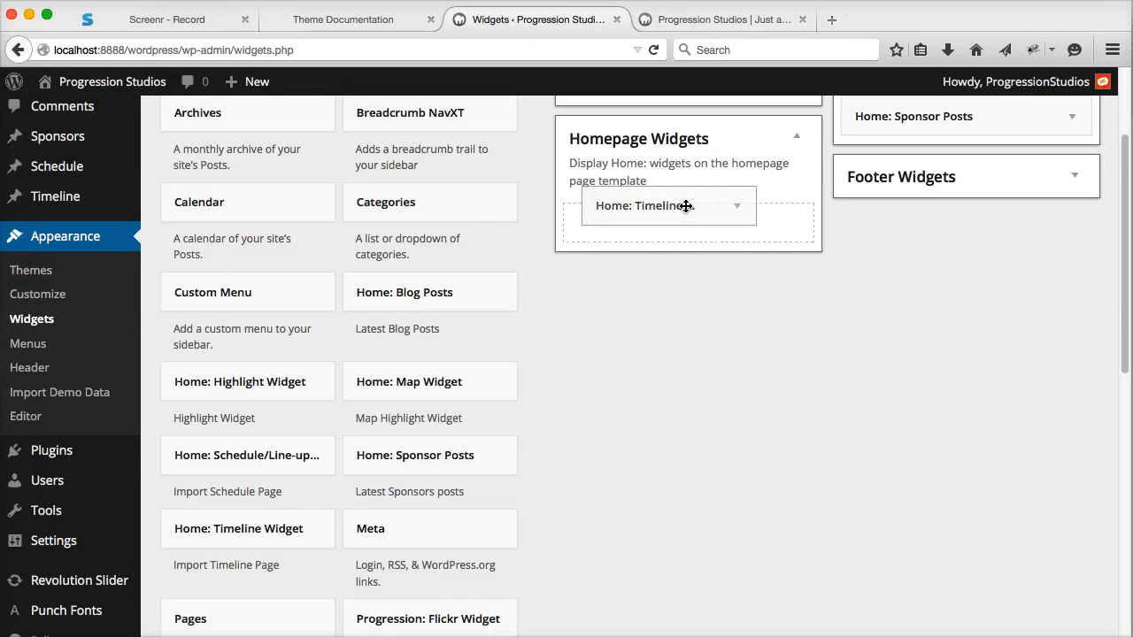
pyautogui.click(668, 206)
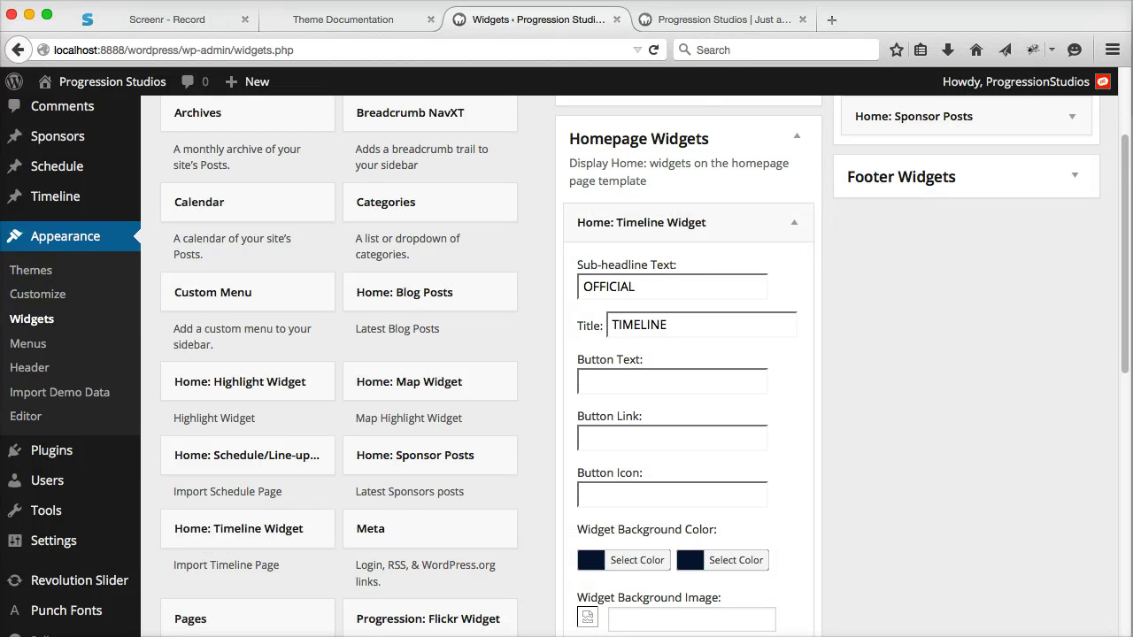
# Step: Reload the homepage and scroll through the OFFICIAL TIMELINE Friday and Saturday entries
pyautogui.click(726, 19)
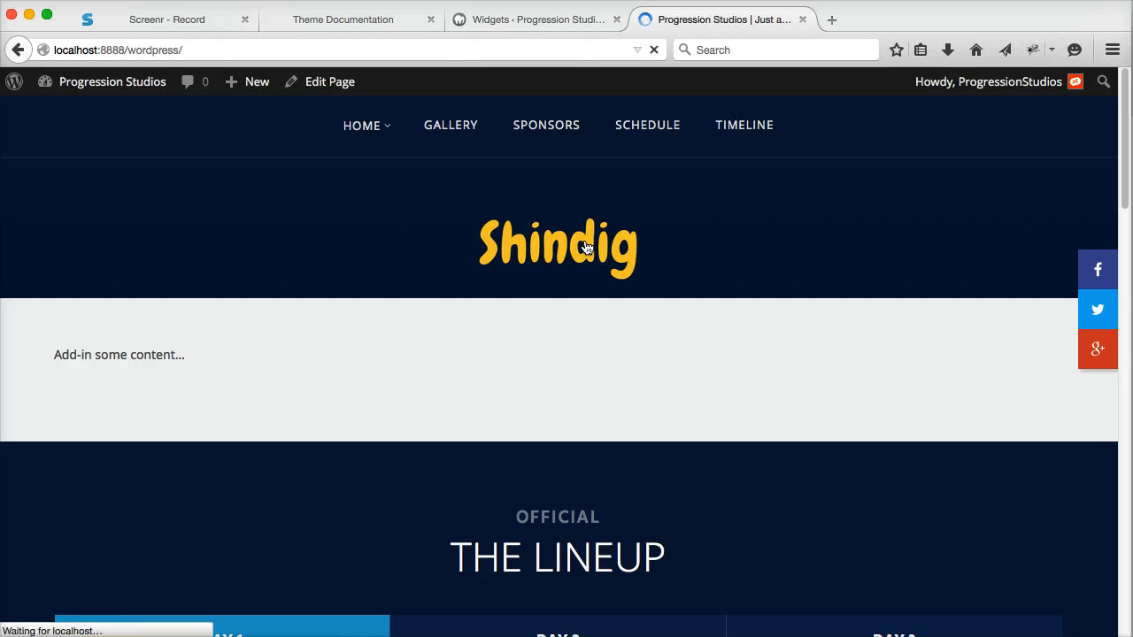
pyautogui.scroll(-3)
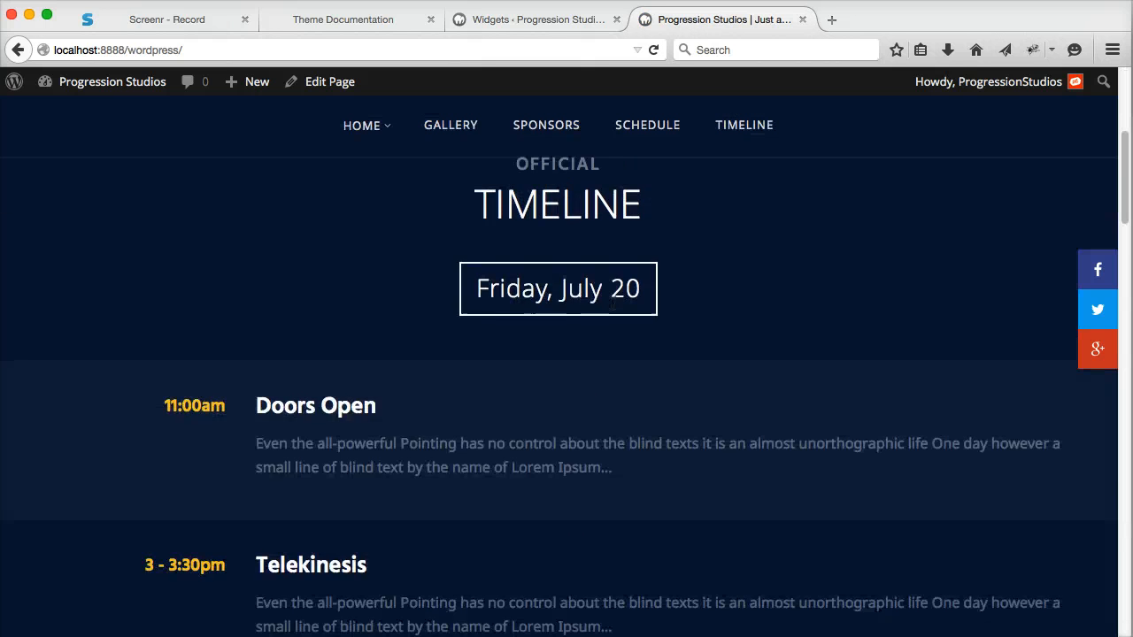
pyautogui.scroll(-3)
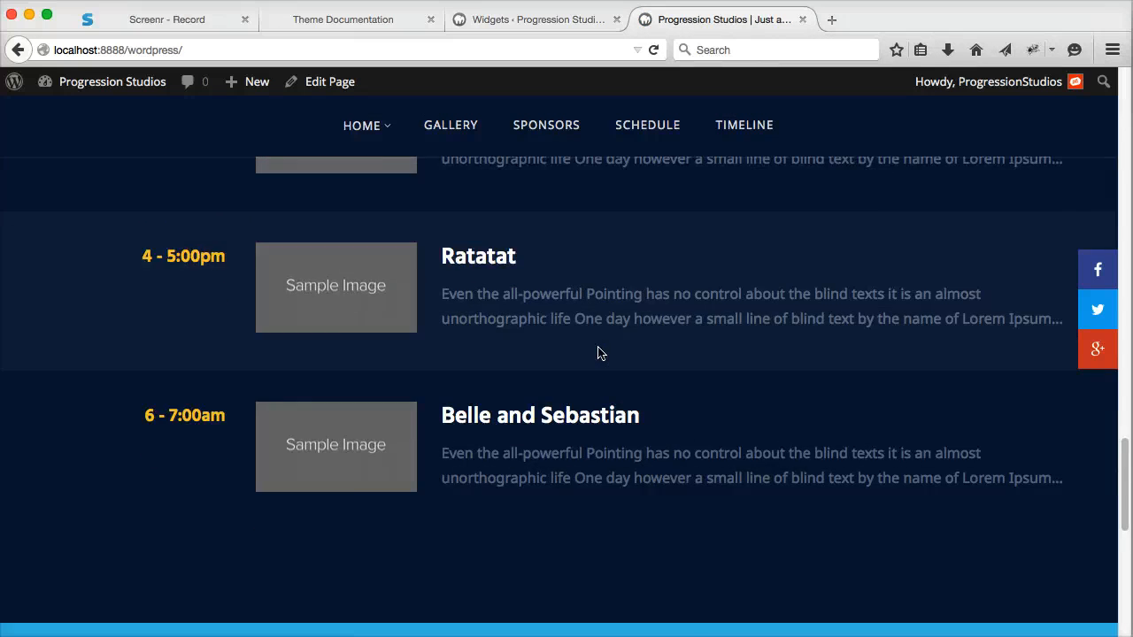
pyautogui.scroll(-3)
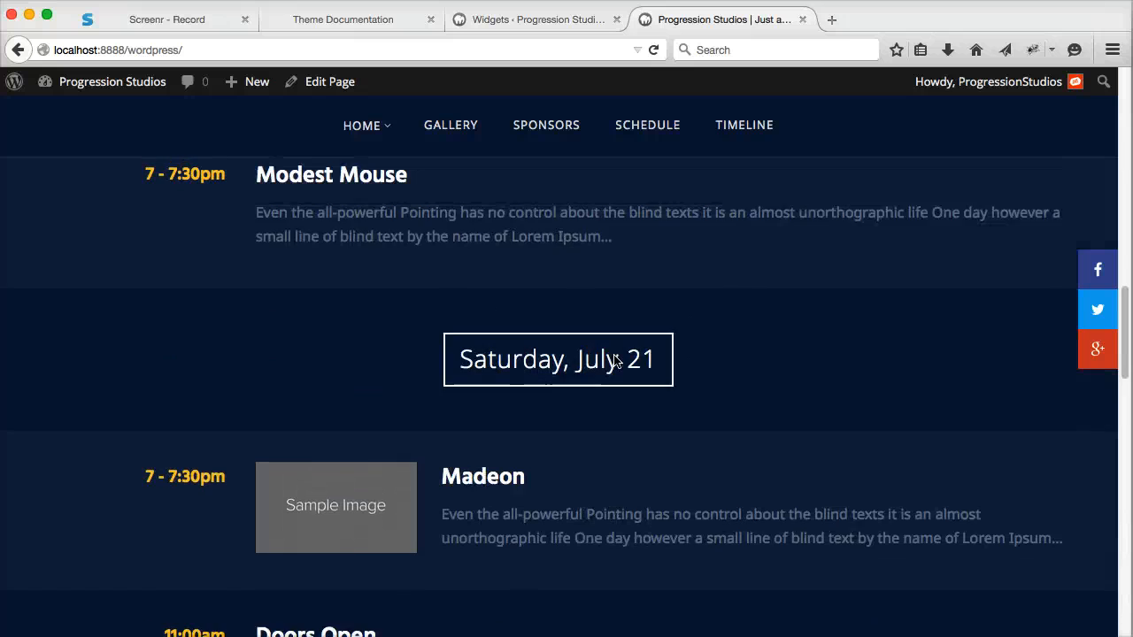
pyautogui.scroll(-3)
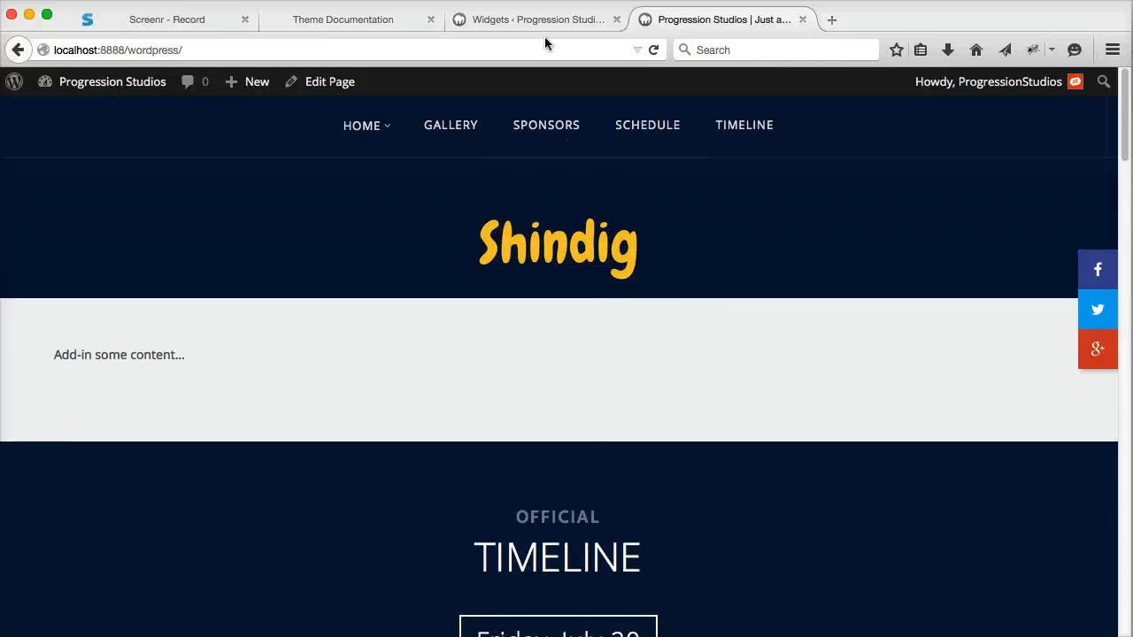
# Step: Place Home: Map Widget below Timeline, preview the map, then reopen its Map Shortcode settings
pyautogui.click(541, 19)
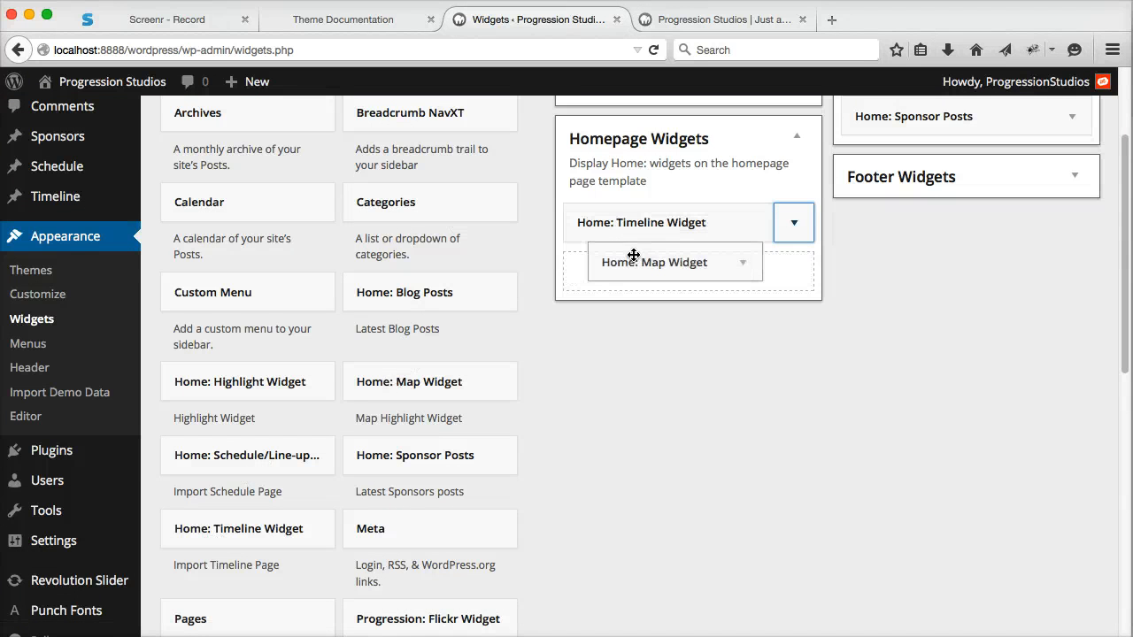
pyautogui.click(721, 18)
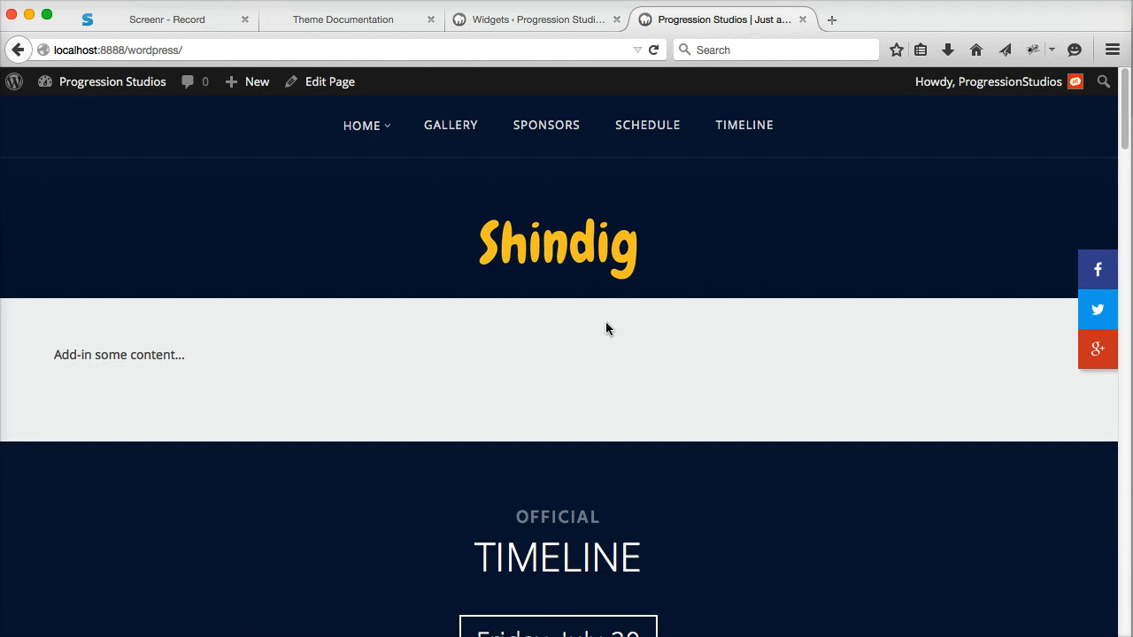
pyautogui.scroll(-3)
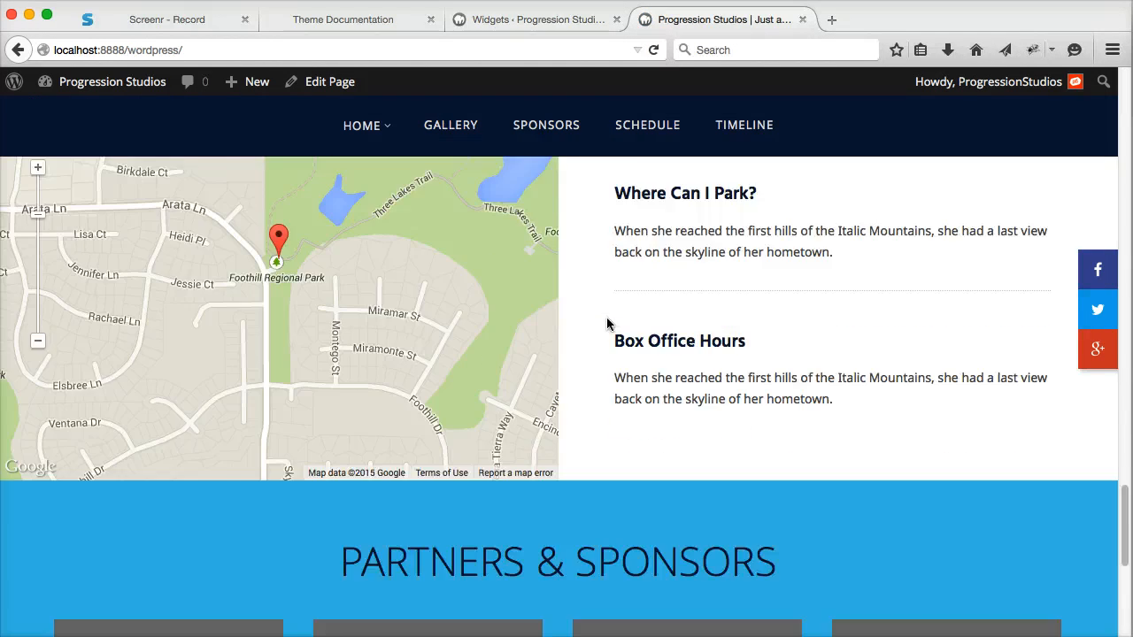
pyautogui.click(540, 18)
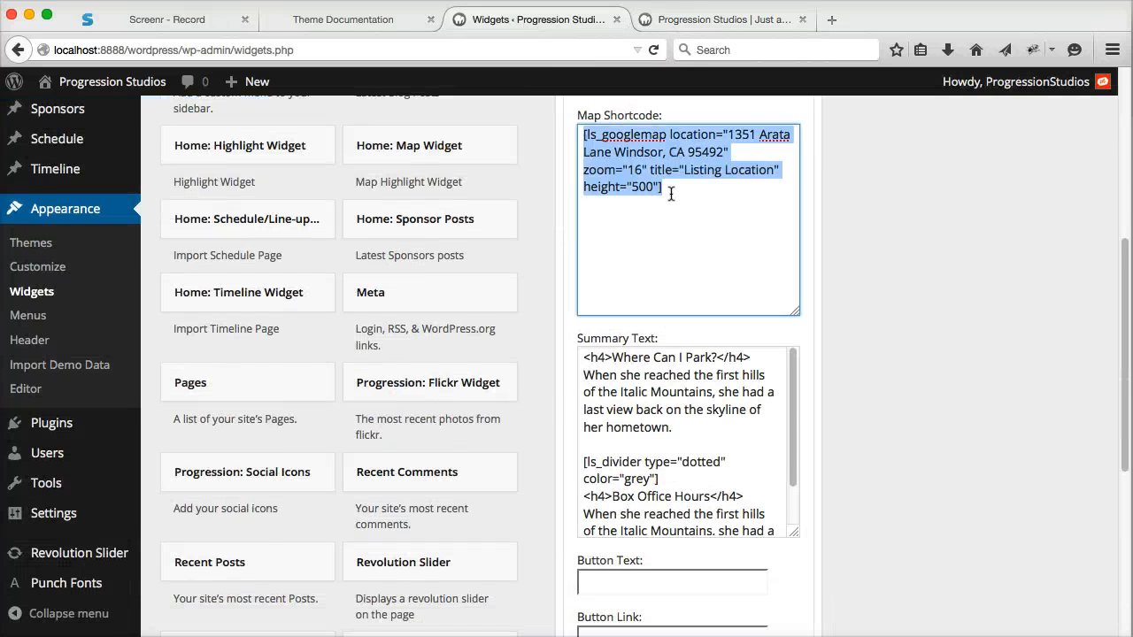
pyautogui.scroll(-3)
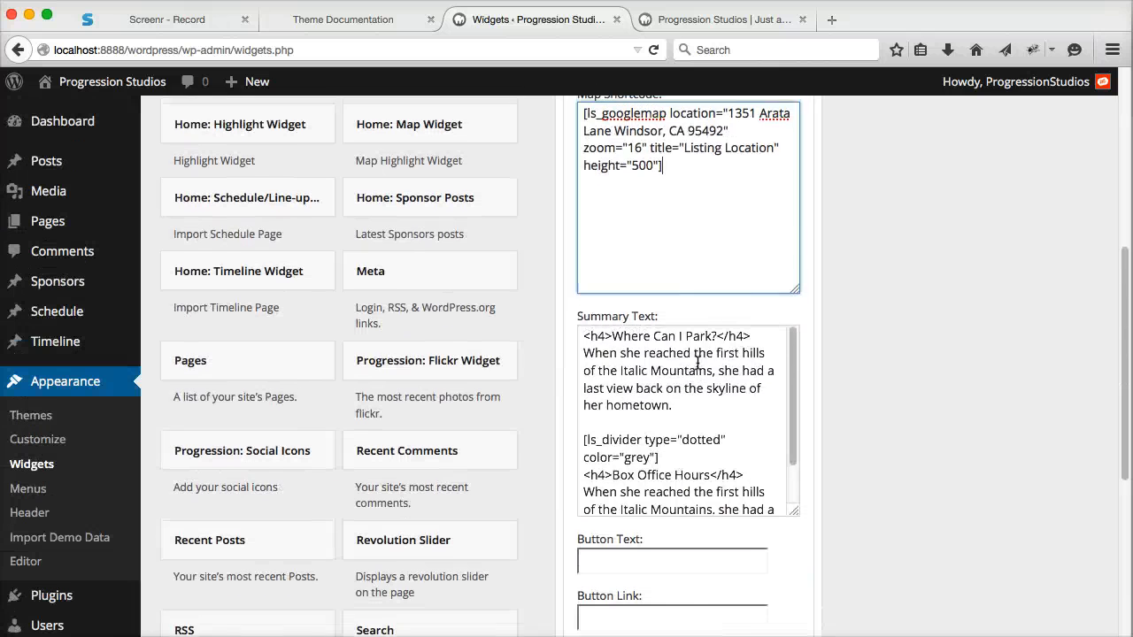
pyautogui.scroll(-3)
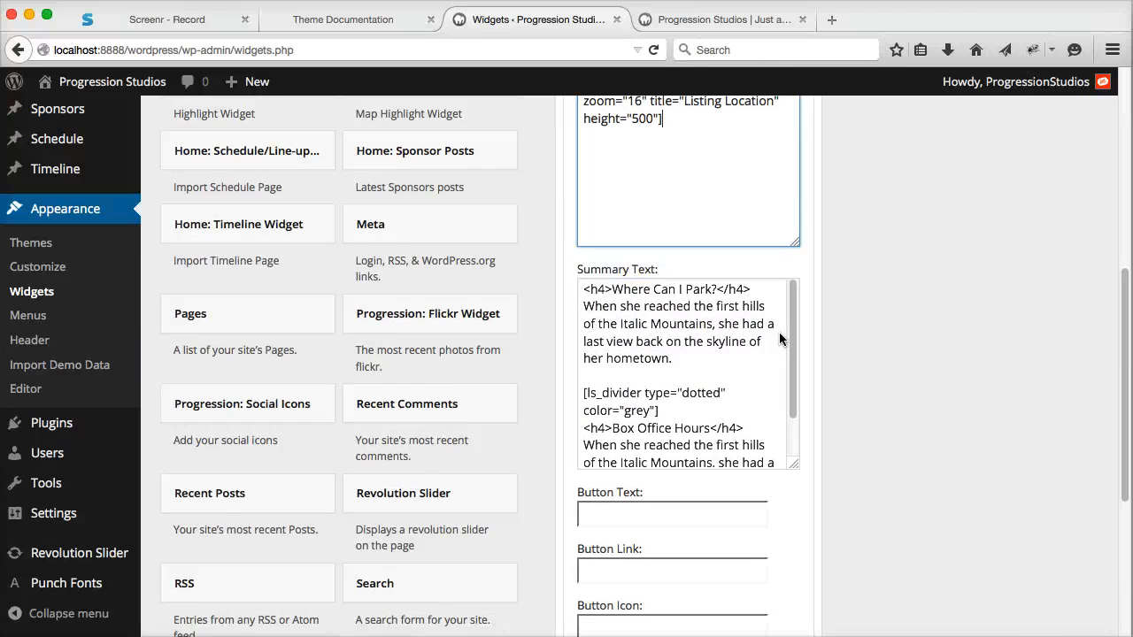
pyautogui.scroll(-3)
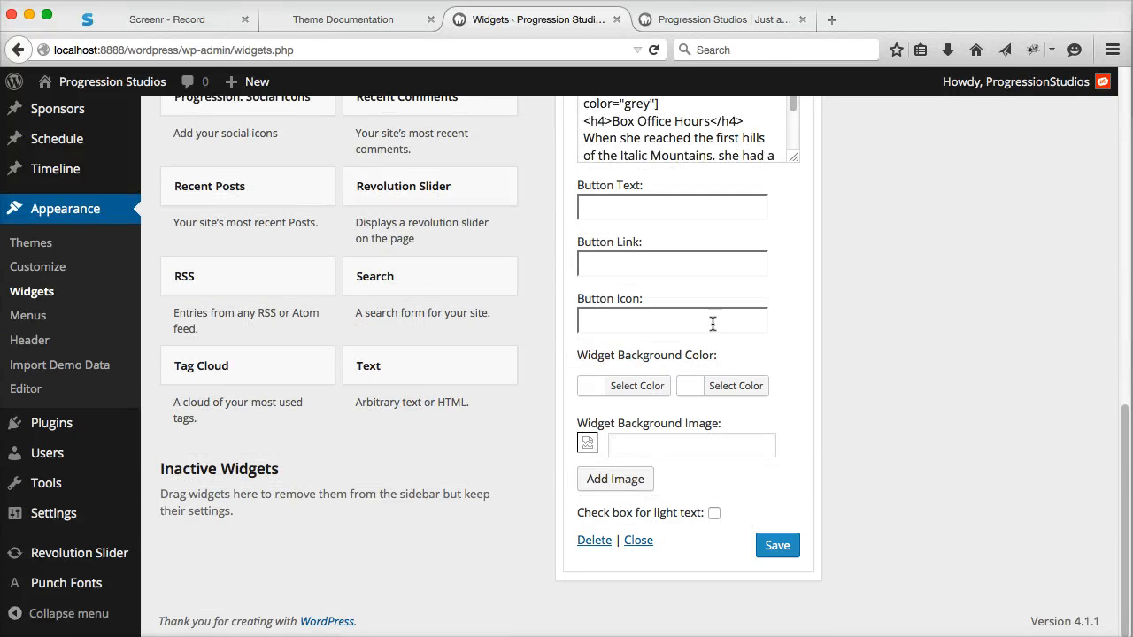